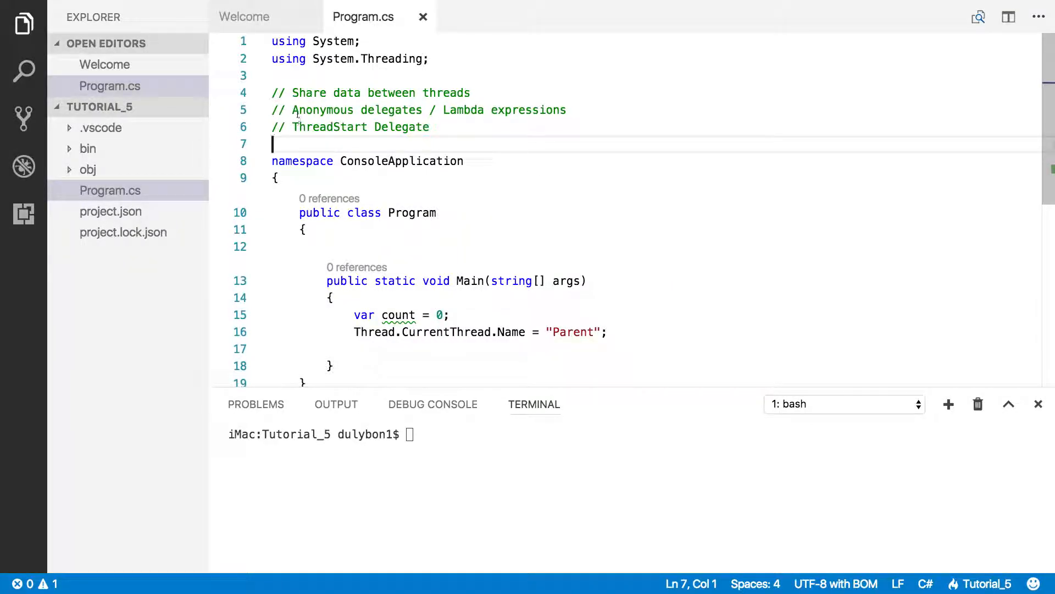
Highlight the comments about sharing data between threads and the ThreadStart delegate.
{"action": "left_click_drag", "start_coordinate": [271, 93], "coordinate": [375, 93]}
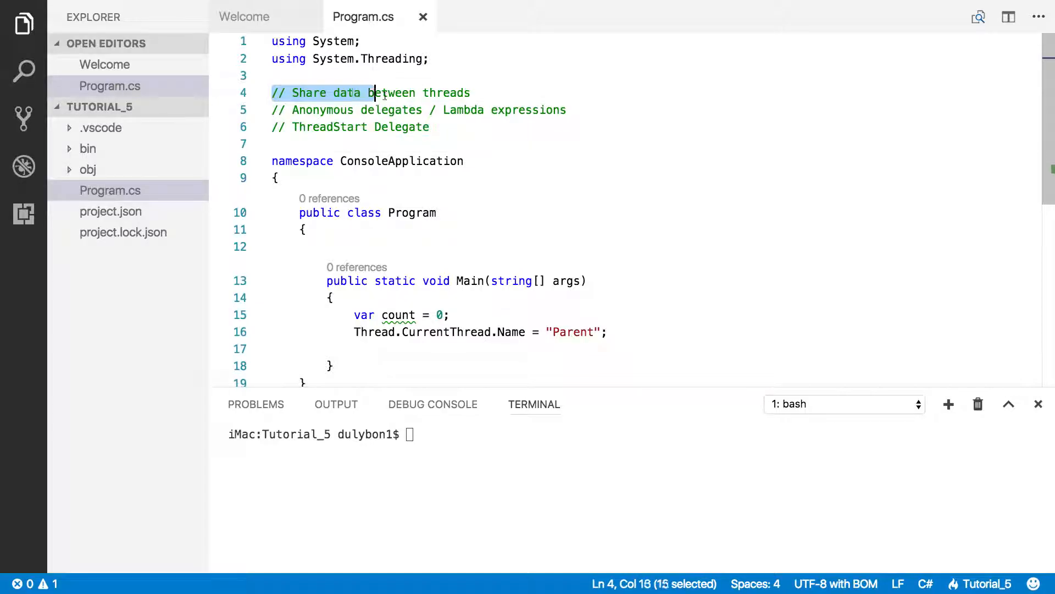
{"action": "left_click_drag", "start_coordinate": [371, 93], "coordinate": [471, 92]}
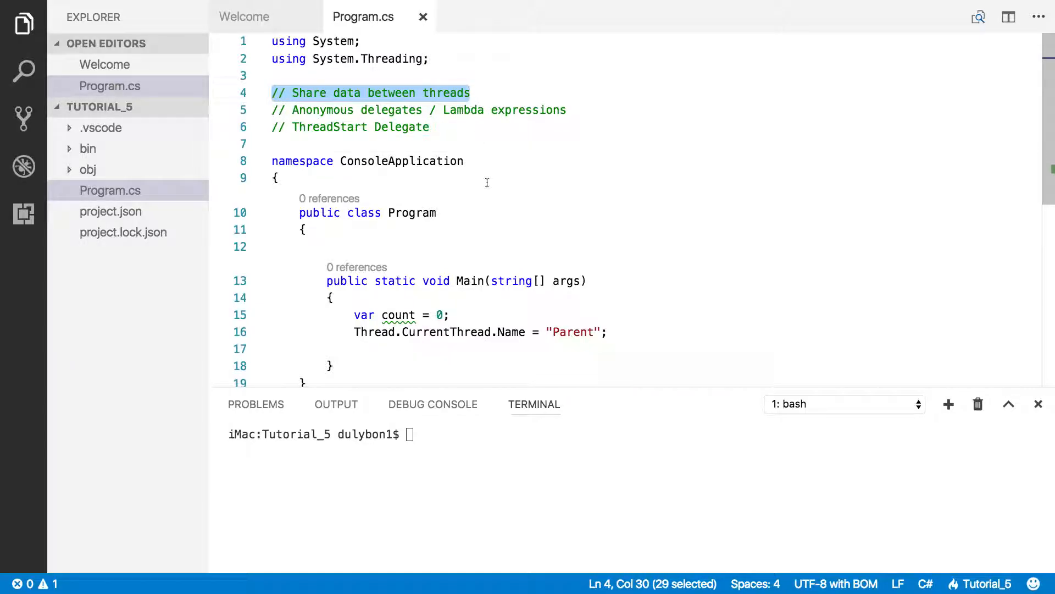
{"action": "mouse_move", "coordinate": [475, 182]}
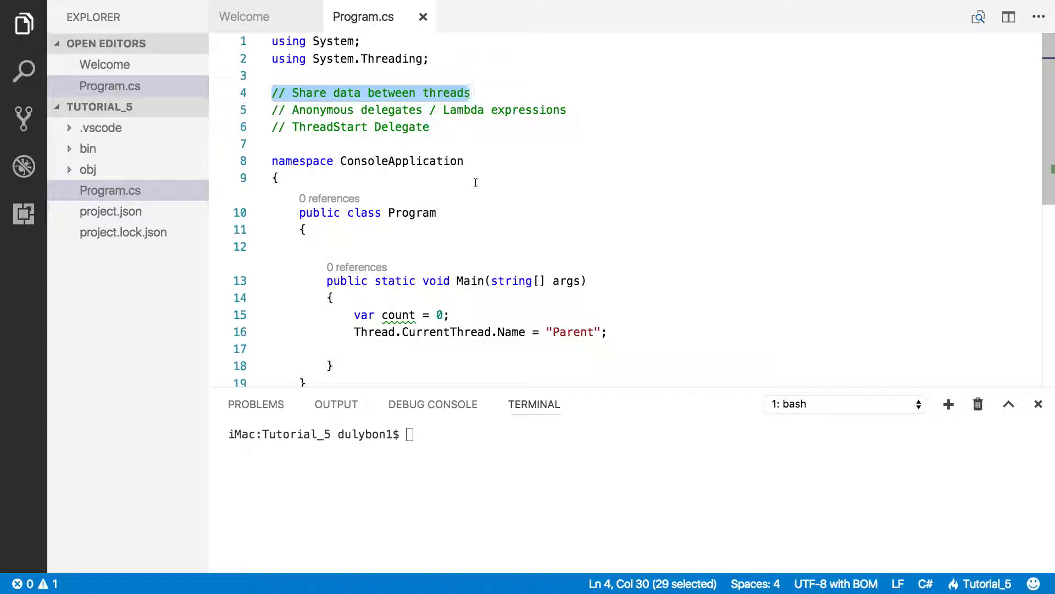
{"action": "left_click", "coordinate": [471, 93]}
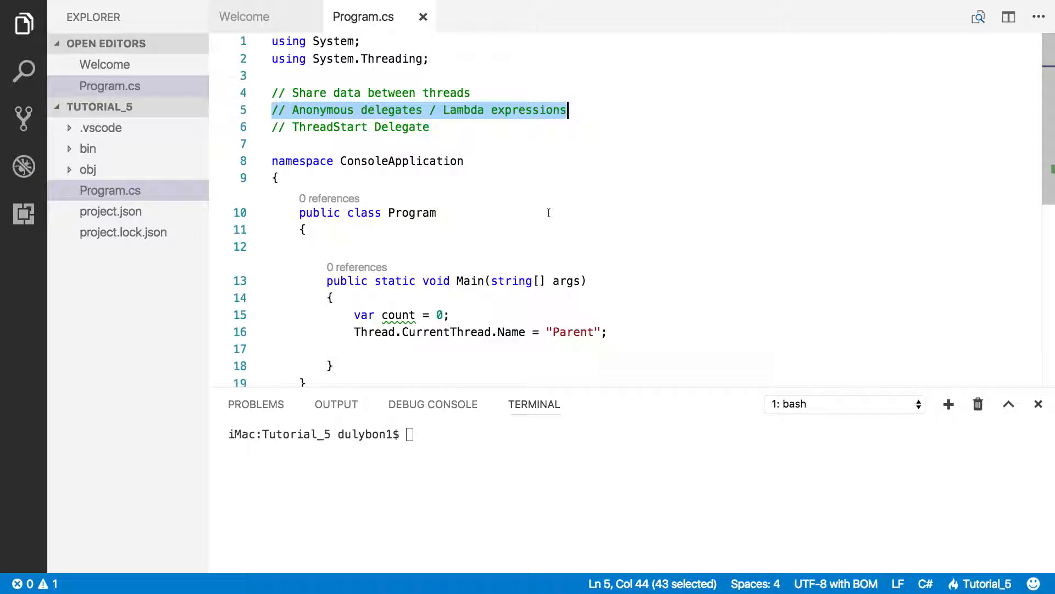
{"action": "mouse_move", "coordinate": [590, 184]}
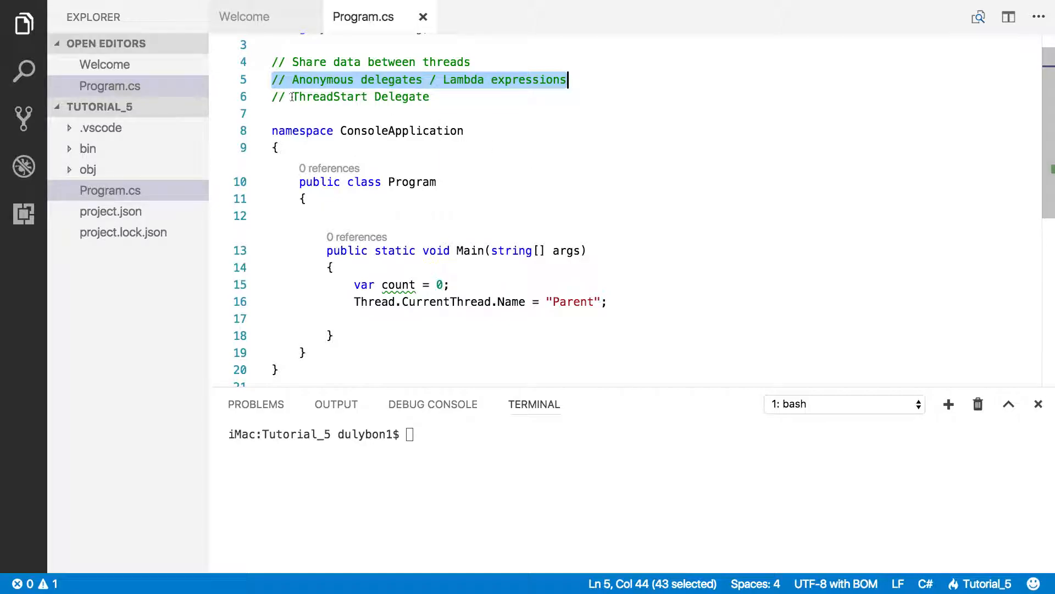
{"action": "left_click_drag", "start_coordinate": [293, 97], "coordinate": [429, 97]}
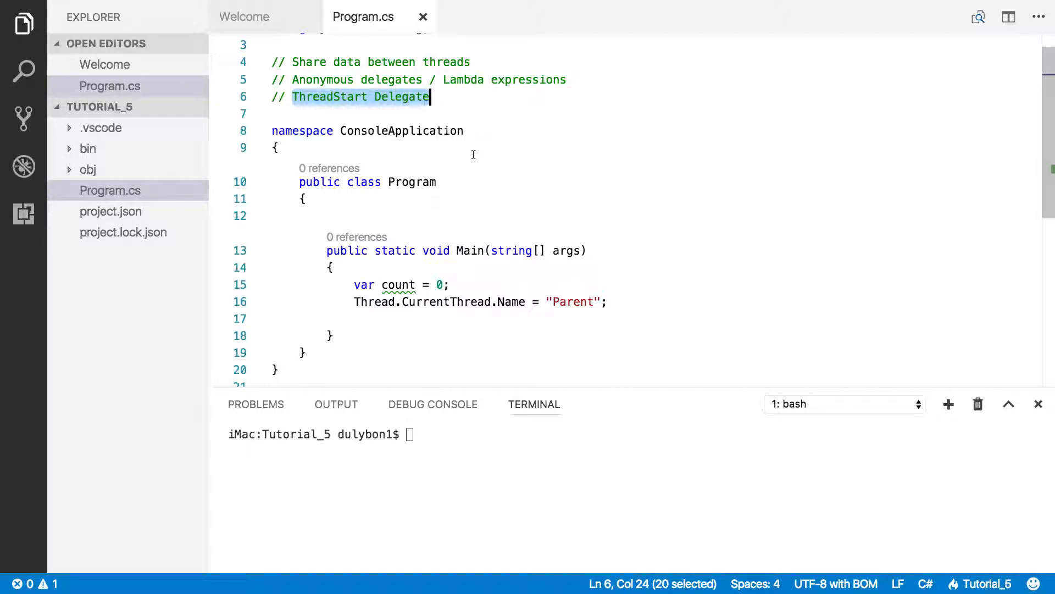
{"action": "mouse_move", "coordinate": [472, 151]}
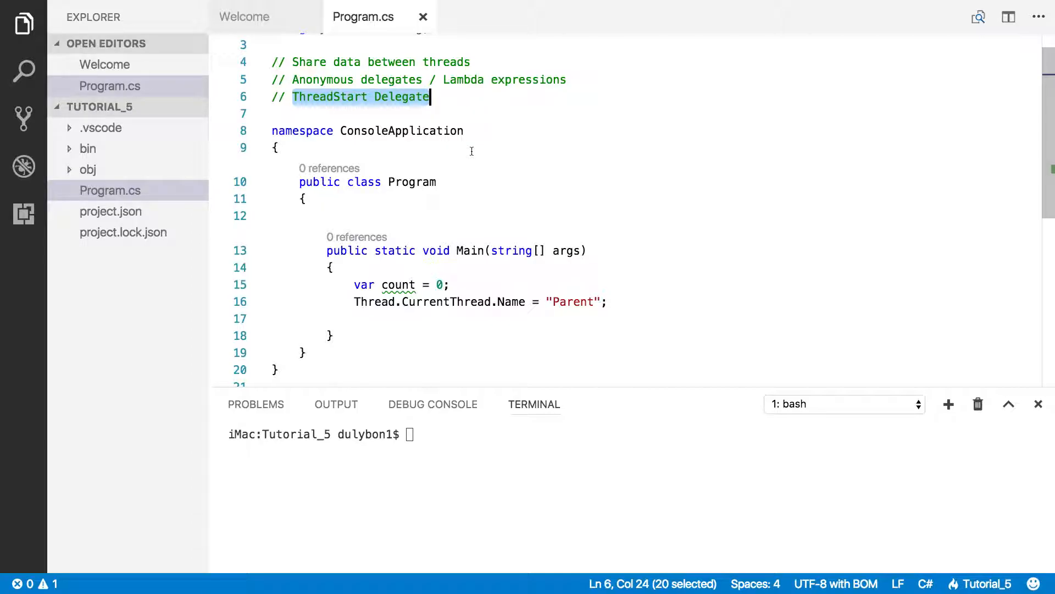
{"action": "mouse_move", "coordinate": [464, 159]}
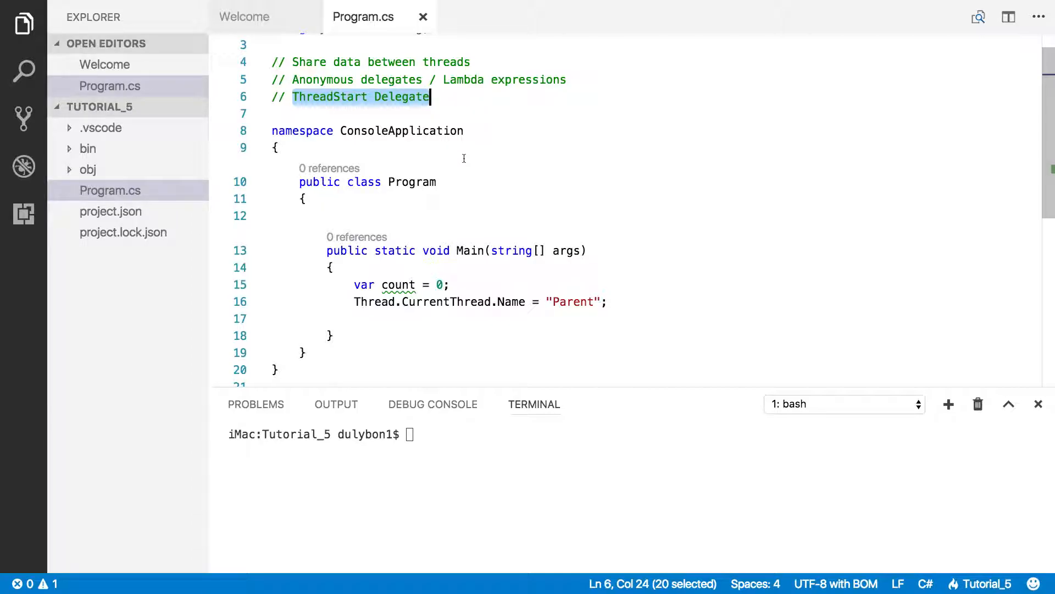
{"action": "mouse_move", "coordinate": [461, 162]}
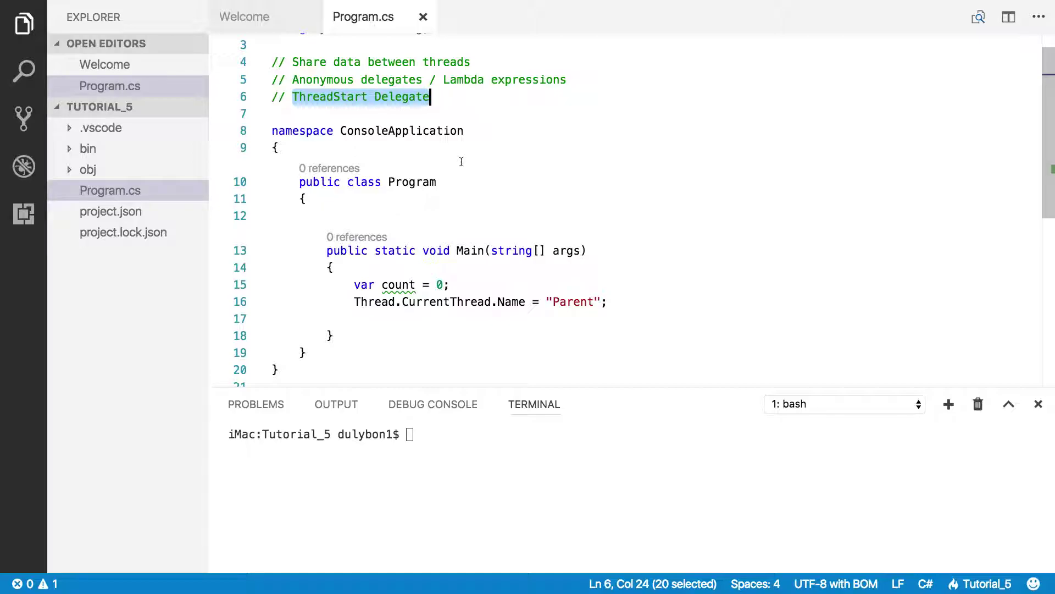
{"action": "left_click", "coordinate": [326, 97]}
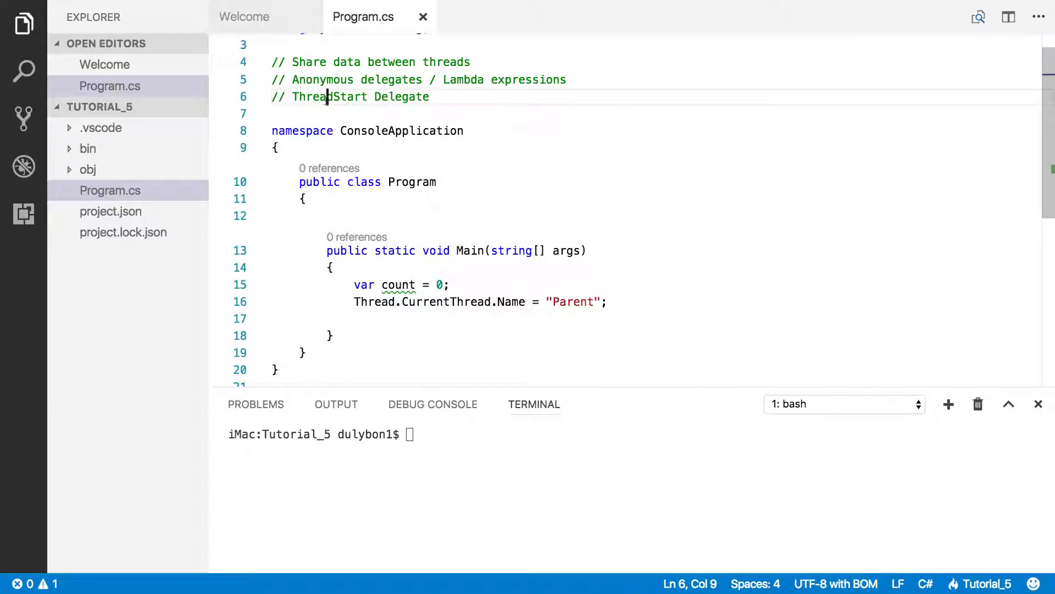
Add 'var th = new Thread()' on the empty line in Main, leaving the argument empty.
{"action": "double_click", "coordinate": [328, 97]}
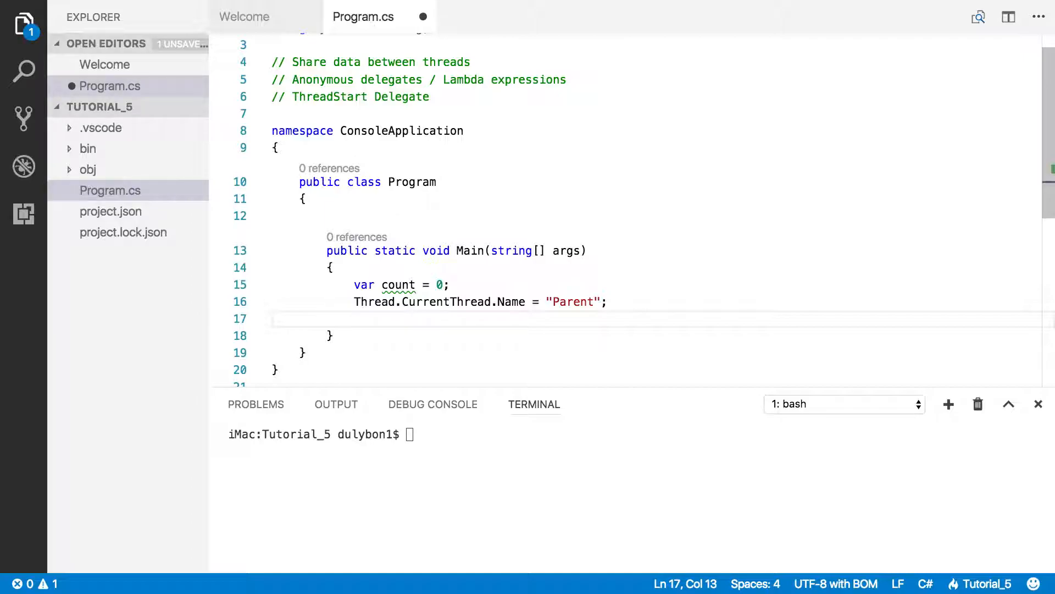
{"action": "type", "text": "var"}
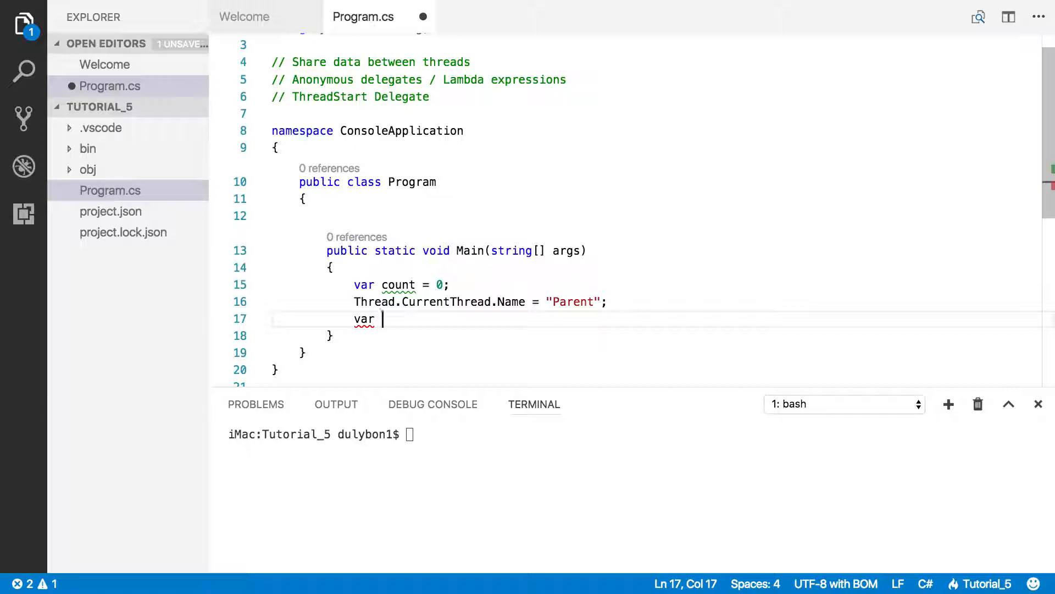
{"action": "type", "text": "th = new T"}
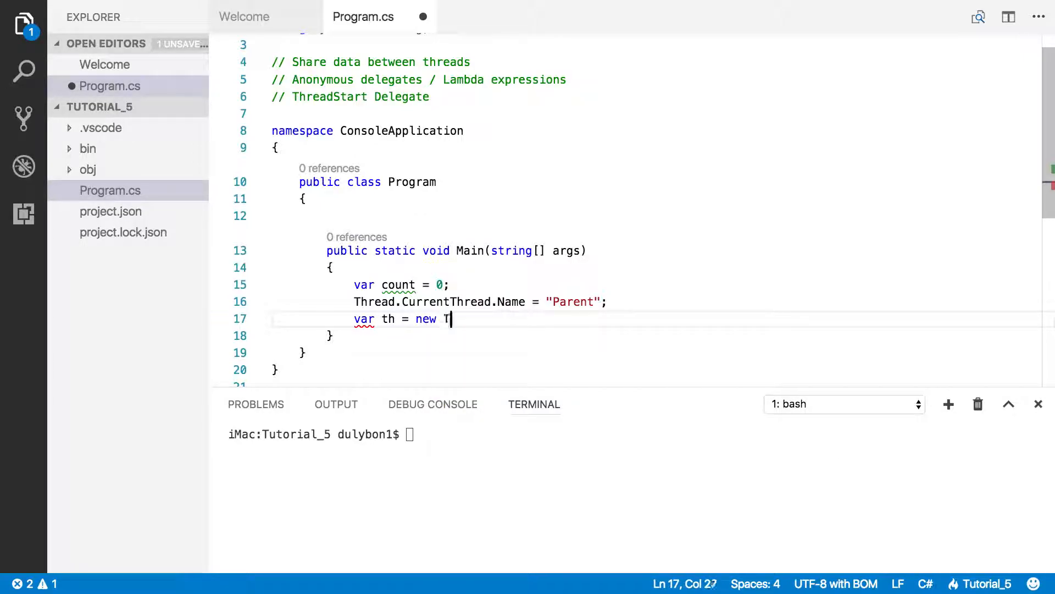
{"action": "type", "text": "hread("}
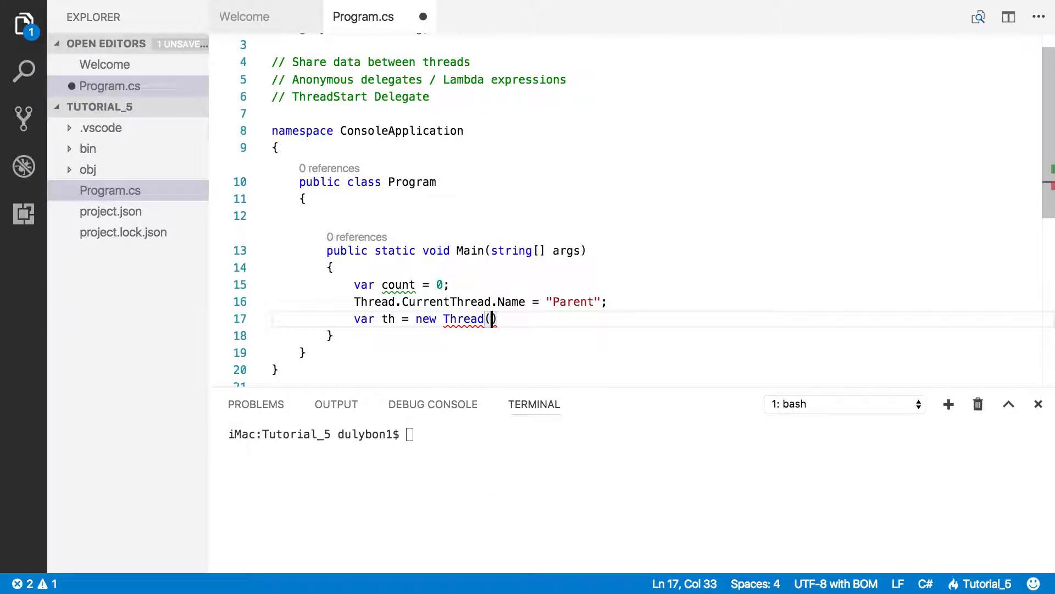
{"action": "type", "text": "functio"}
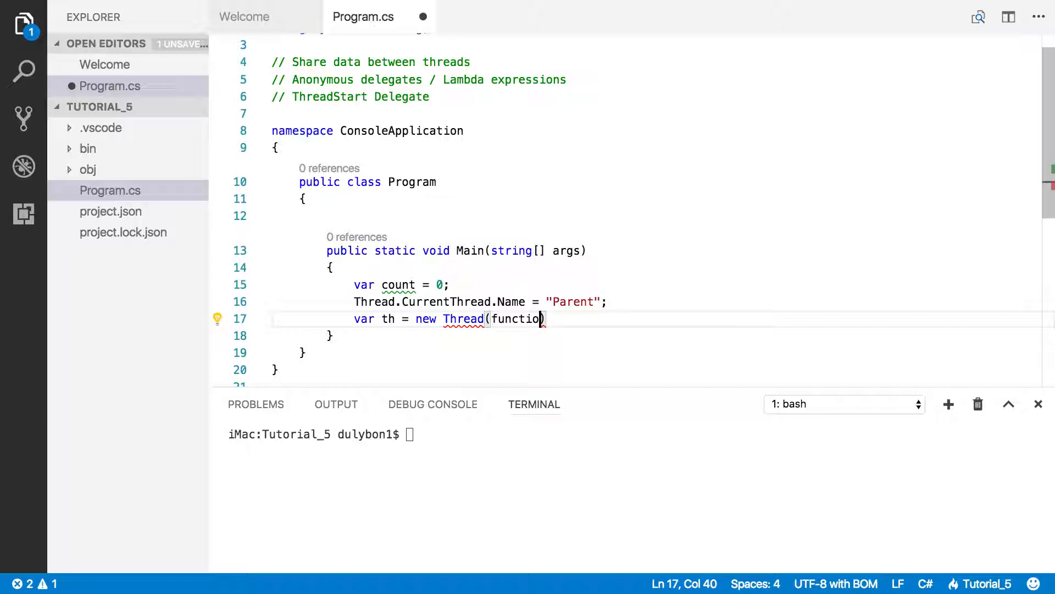
{"action": "type", "text": "n)"}
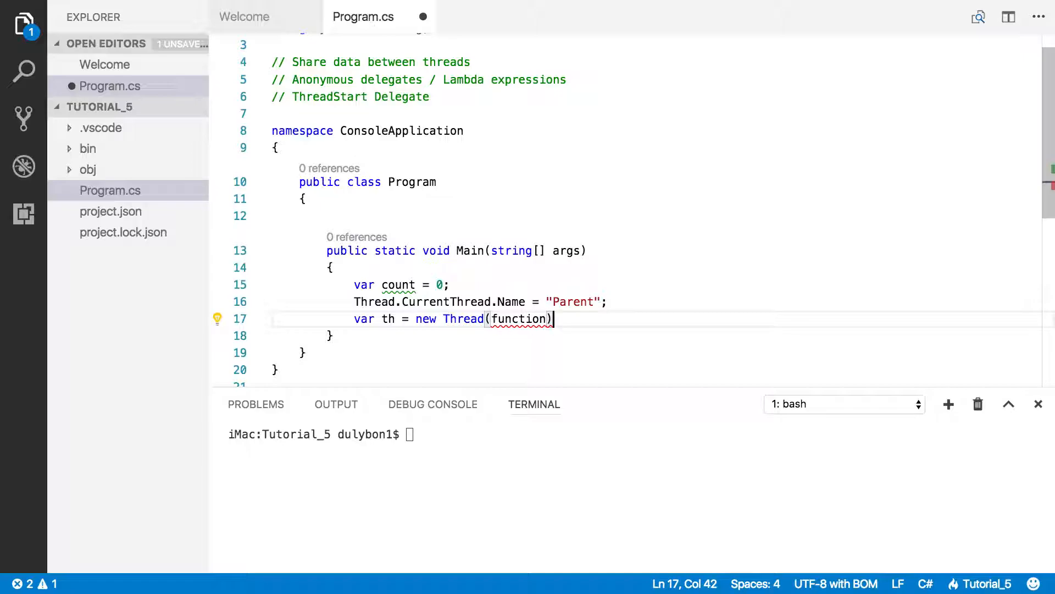
{"action": "double_click", "coordinate": [521, 319]}
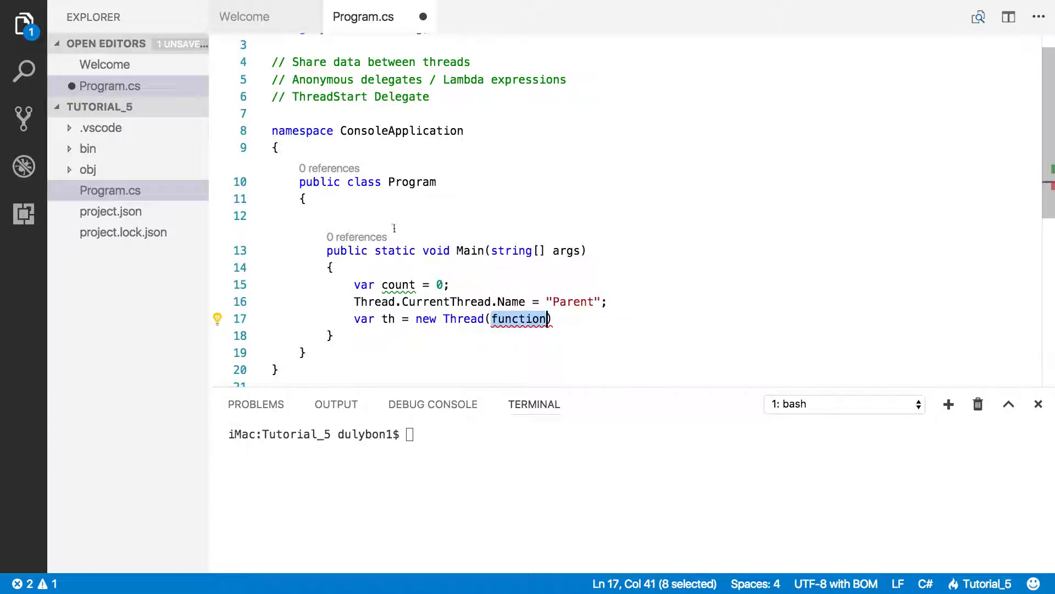
{"action": "mouse_move", "coordinate": [494, 274]}
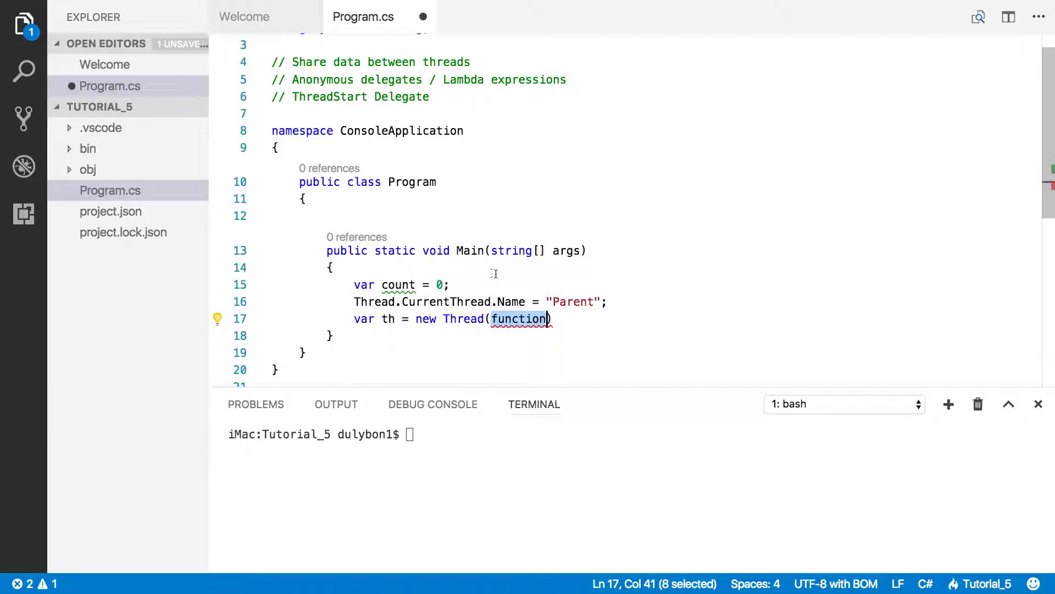
{"action": "key", "text": "Delete"}
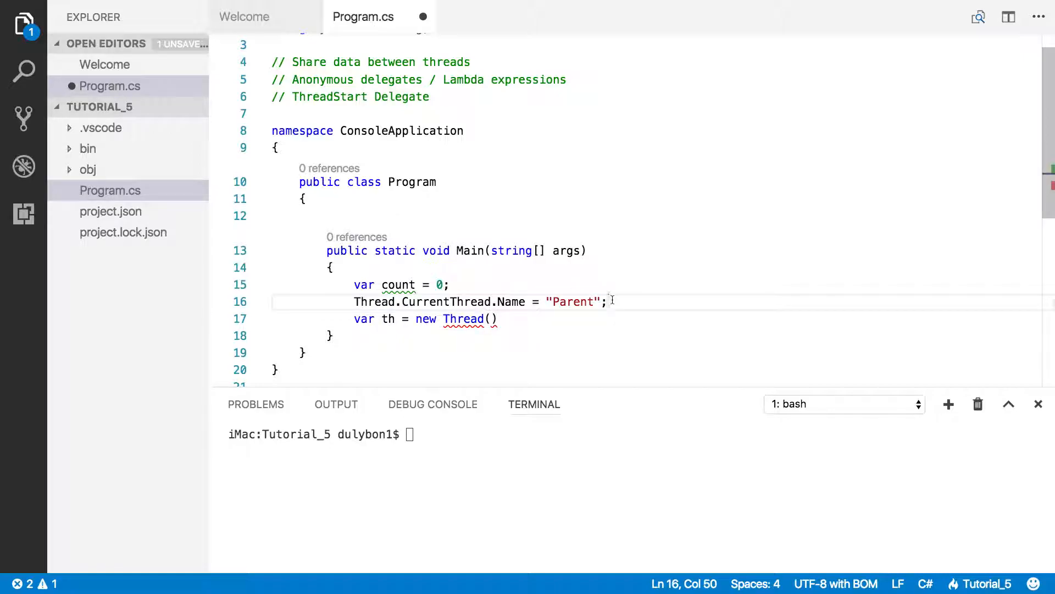
Add 'ThreadStart print = () => { };' on a new line above the th declaration.
{"action": "key", "text": "Enter"}
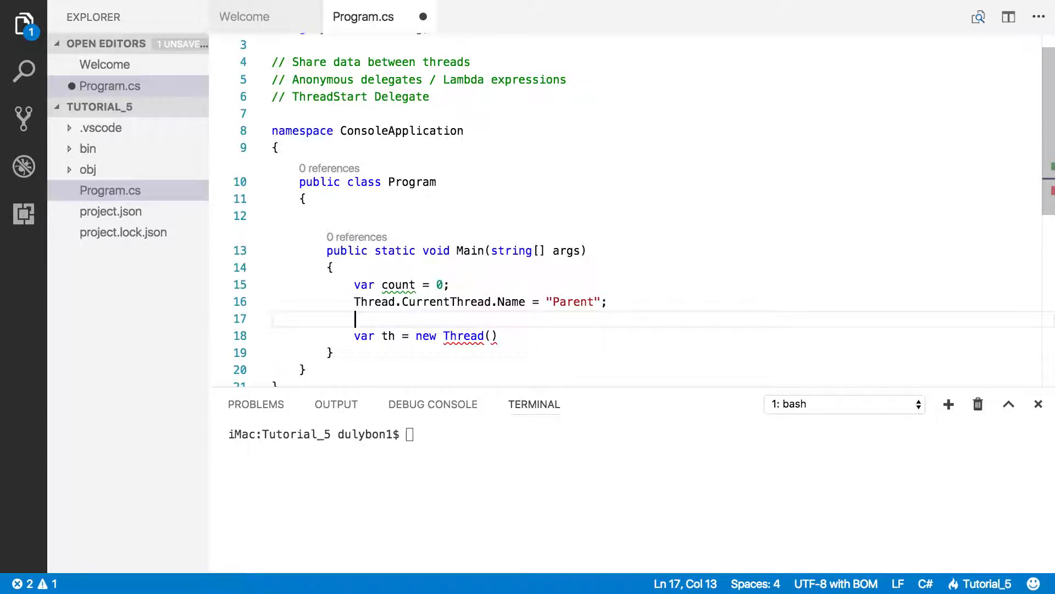
{"action": "type", "text": "ThreadStart pri"}
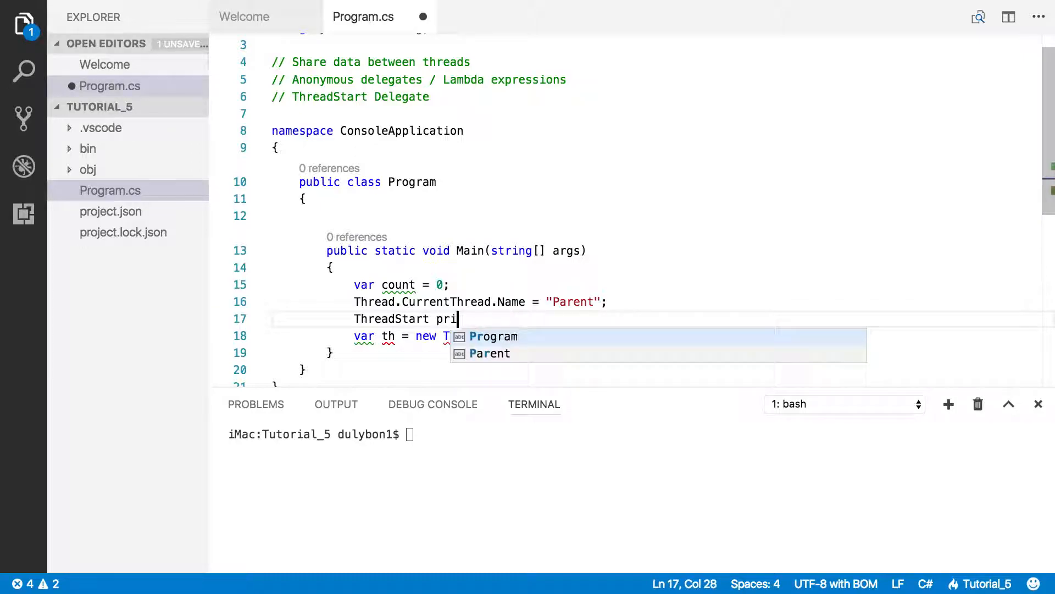
{"action": "type", "text": "nt"}
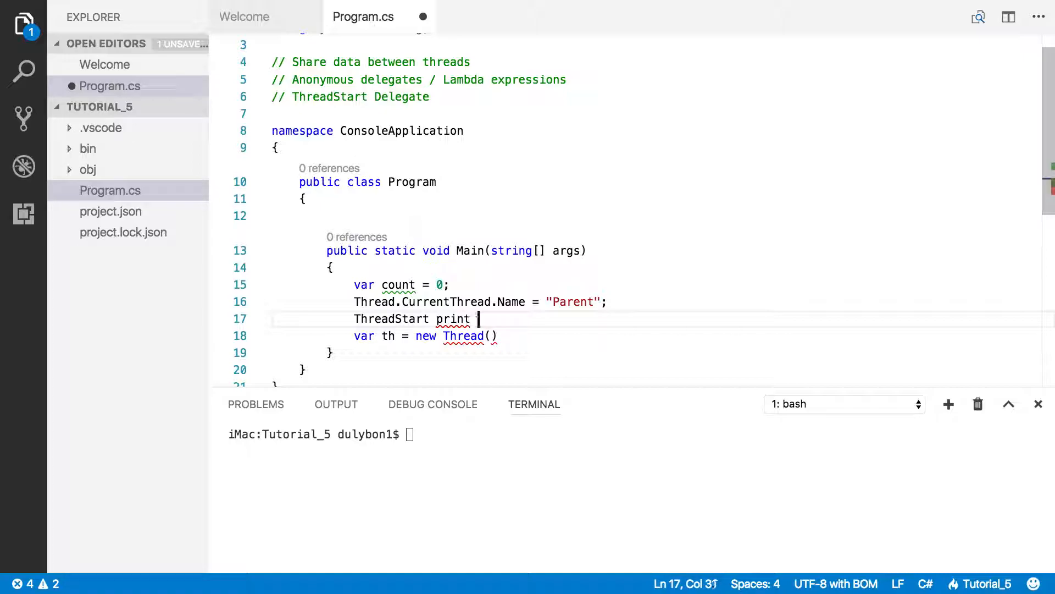
{"action": "type", "text": "="}
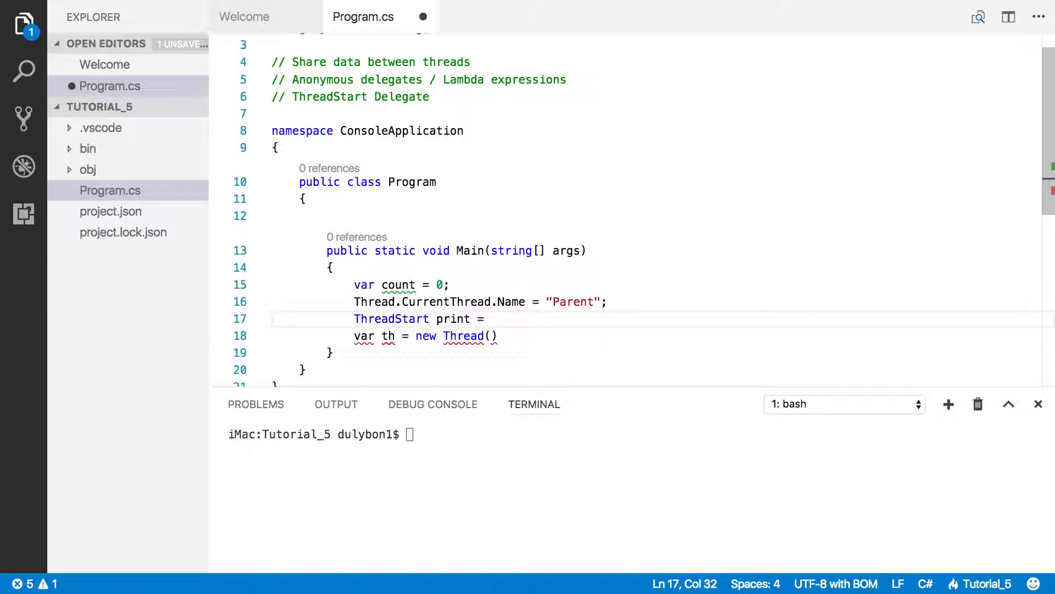
{"action": "type", "text": "()"}
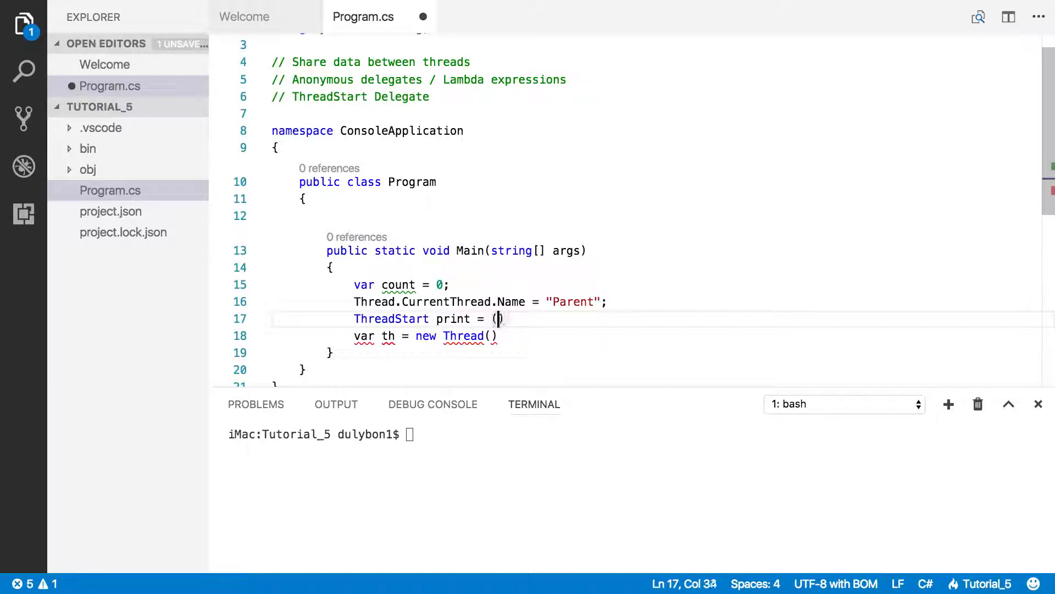
{"action": "type", "text": "="}
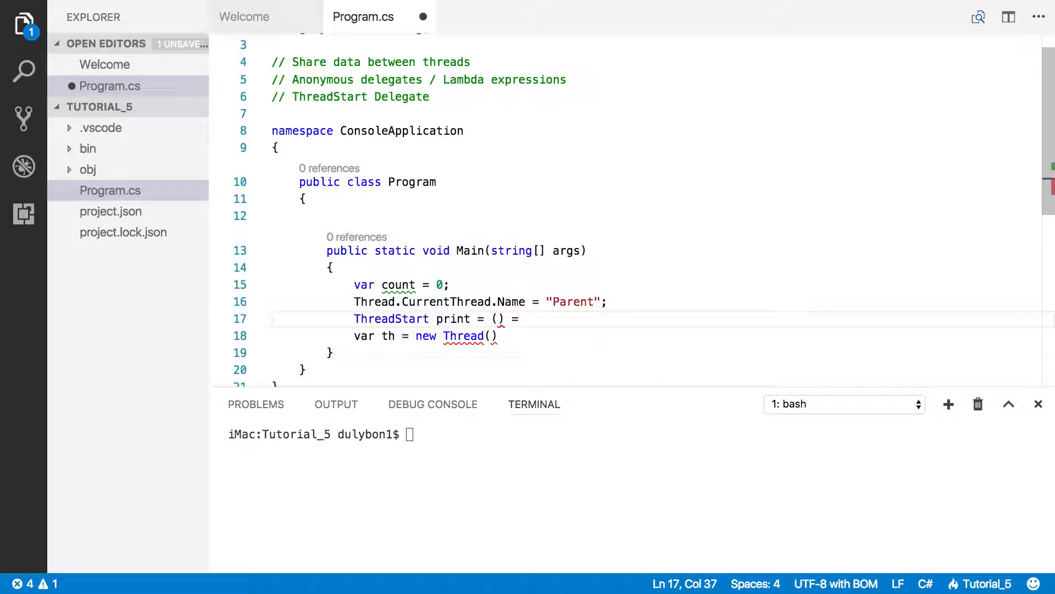
{"action": "type", "text": ">"}
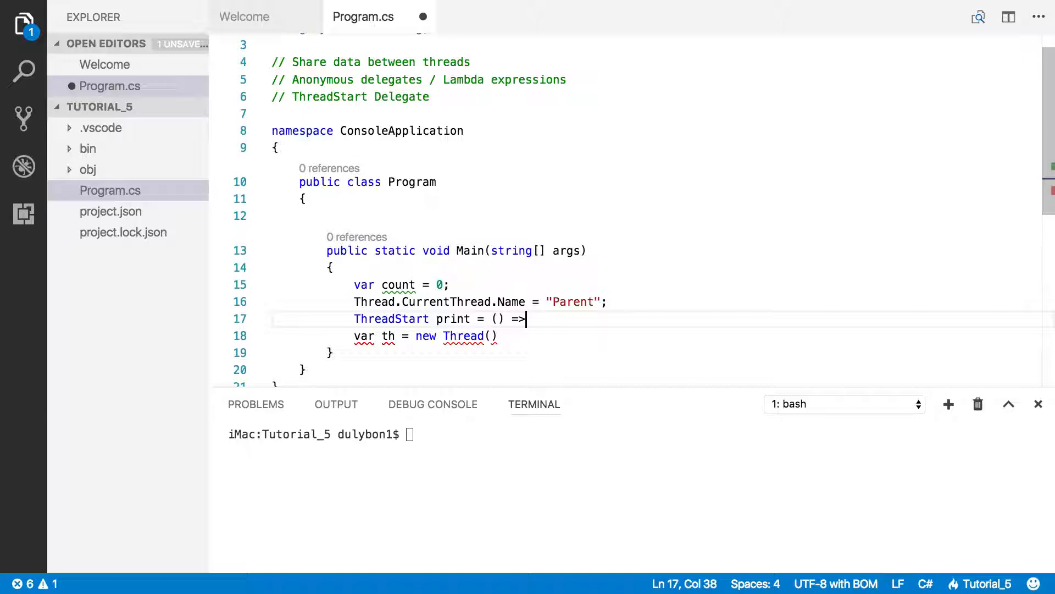
{"action": "type", "text": "{}"}
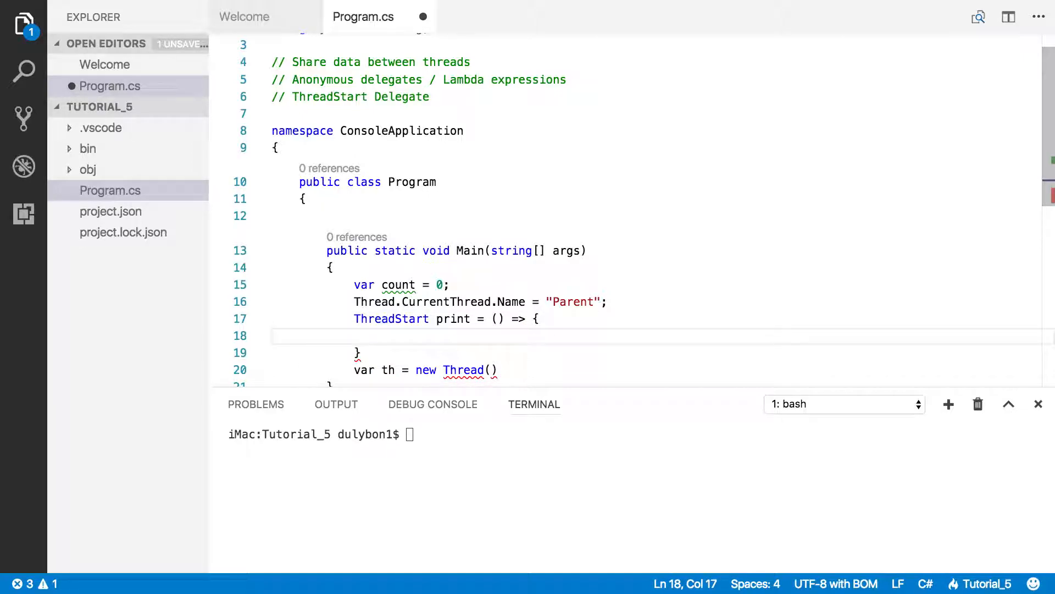
{"action": "type", "text": ";"}
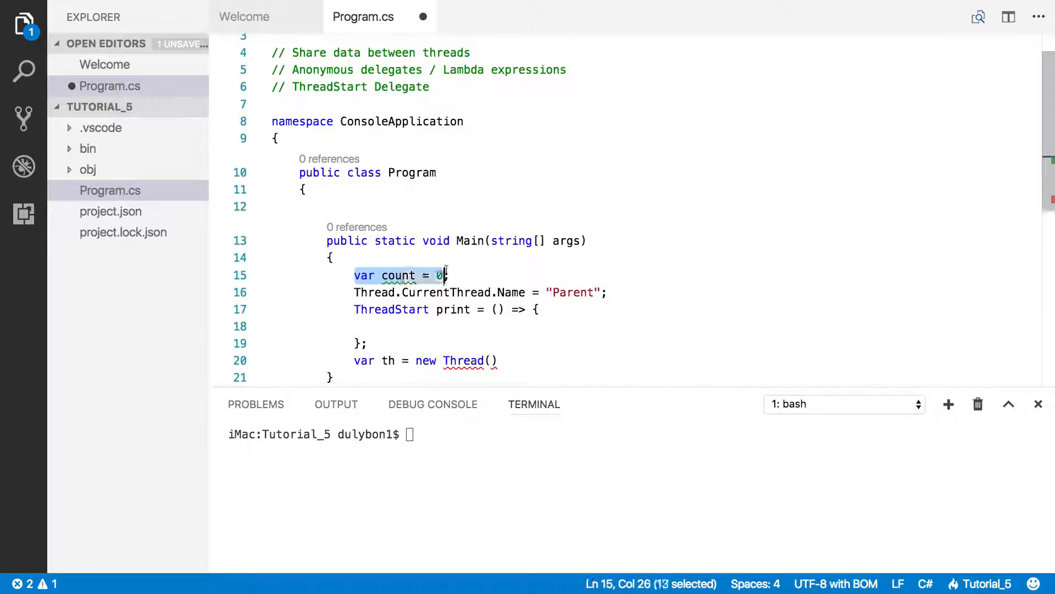
End 'var count = 0' with a semicolon and place the cursor inside the empty lambda body.
{"action": "type", "text": ";"}
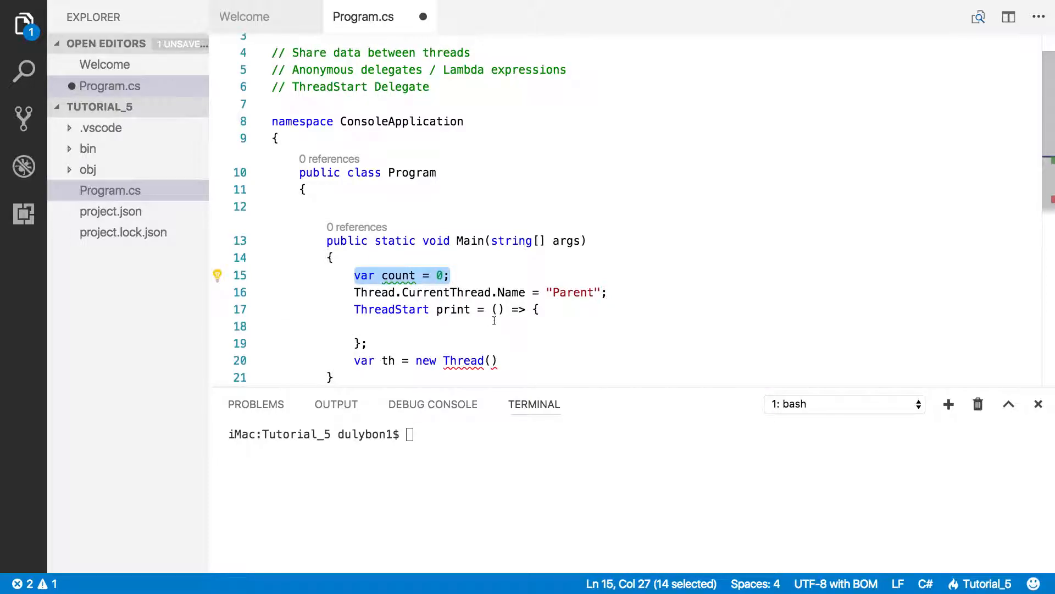
{"action": "left_click", "coordinate": [369, 344]}
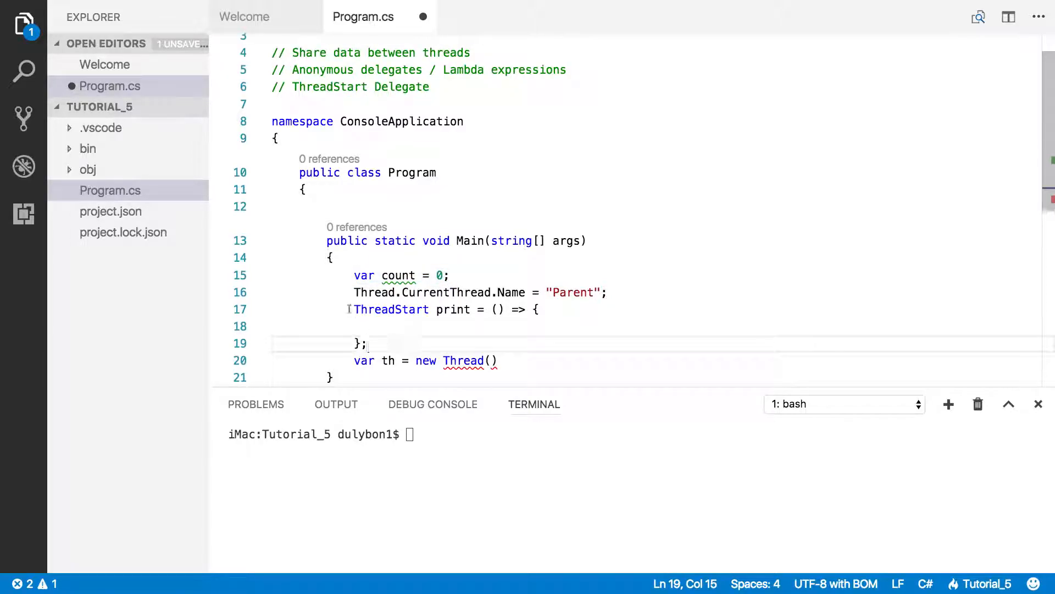
{"action": "left_click_drag", "start_coordinate": [355, 309], "coordinate": [368, 326]}
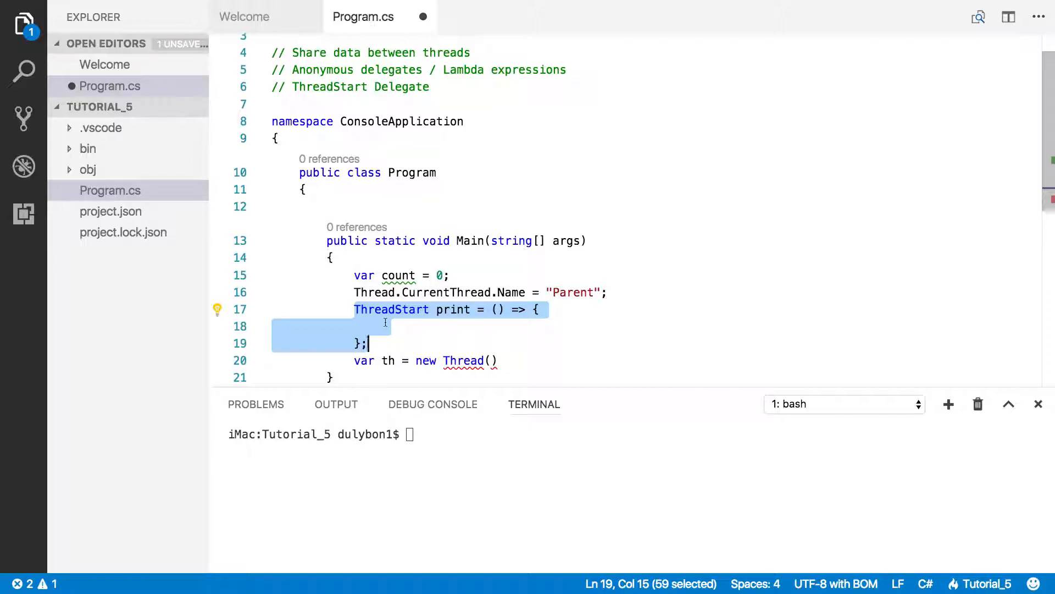
{"action": "mouse_move", "coordinate": [362, 276]}
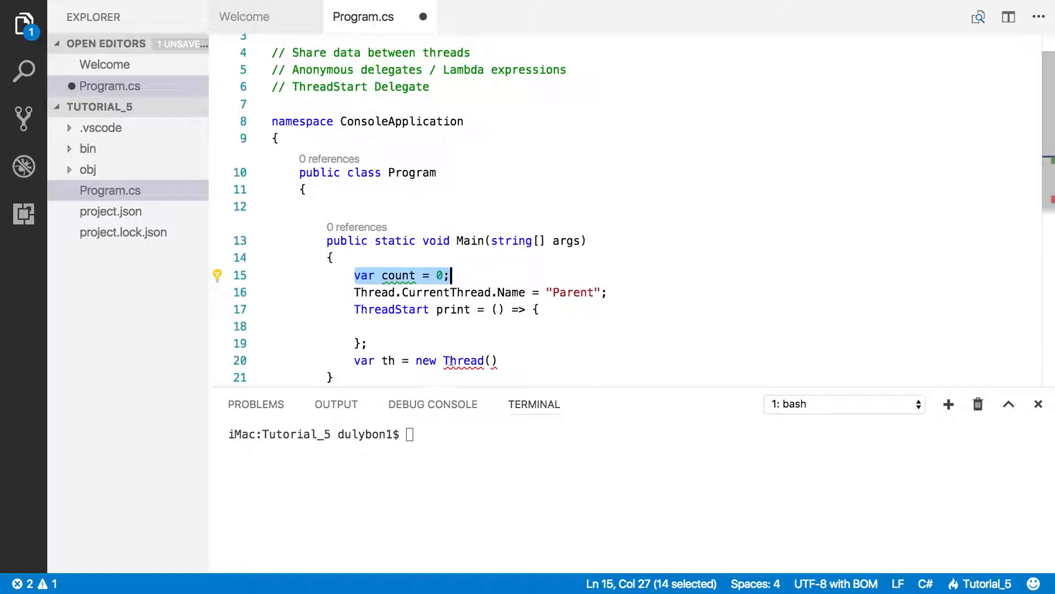
{"action": "left_click", "coordinate": [418, 326]}
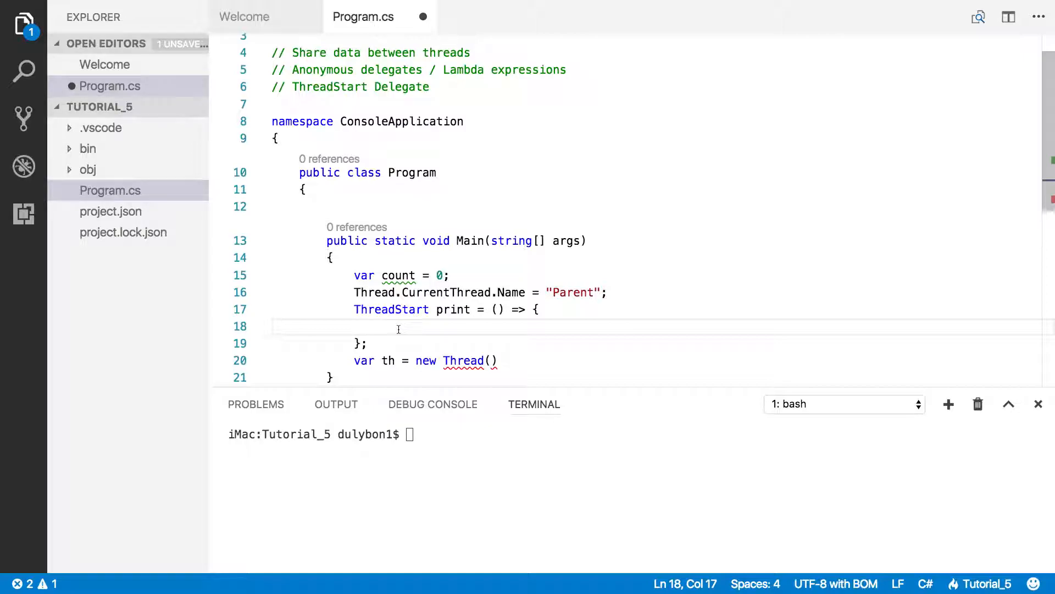
Add 'count++;' to the print lambda and begin a Console.WriteLine line.
{"action": "type", "text": "count"}
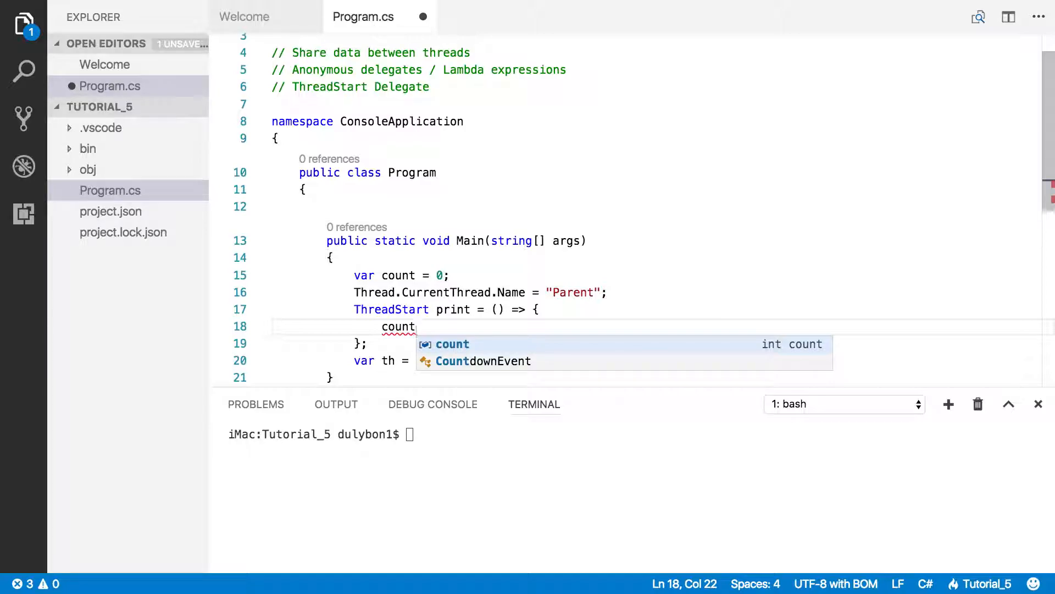
{"action": "type", "text": "++;"}
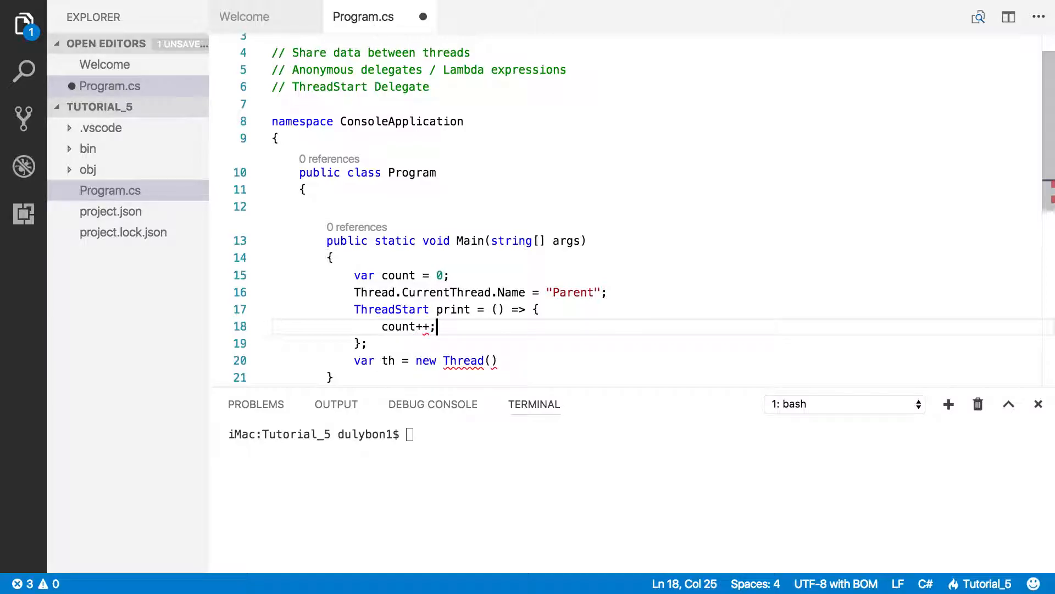
{"action": "key", "text": "Enter"}
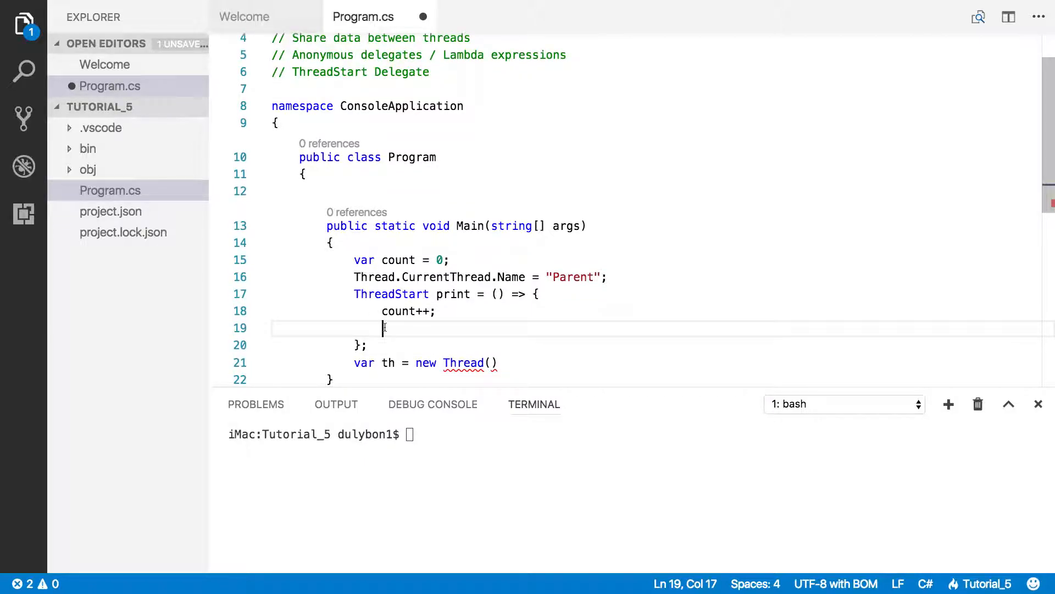
{"action": "type", "text": "Co"}
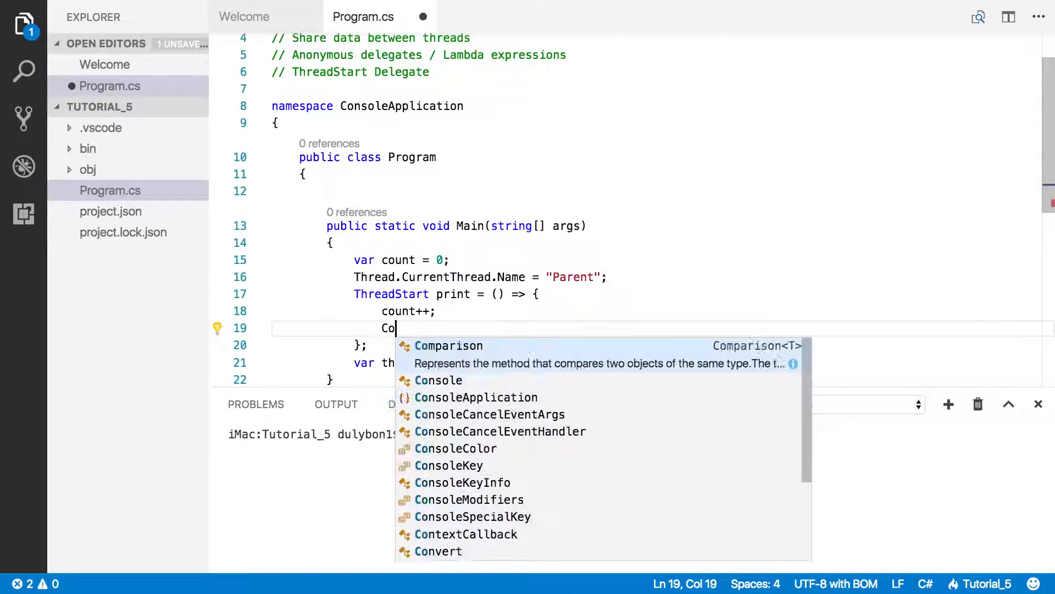
{"action": "type", "text": "nsole."}
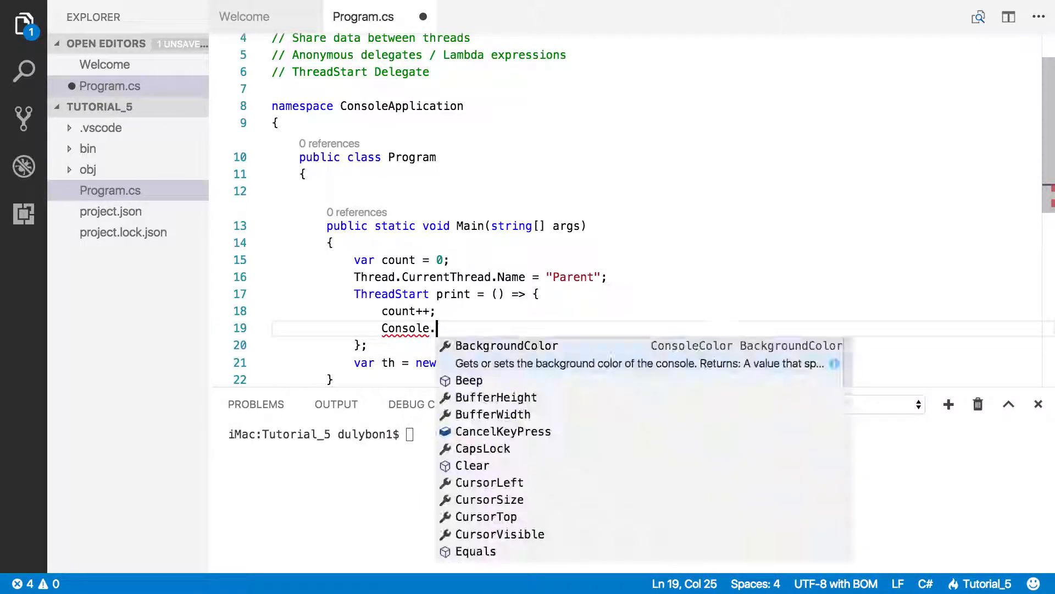
{"action": "type", "text": "W"}
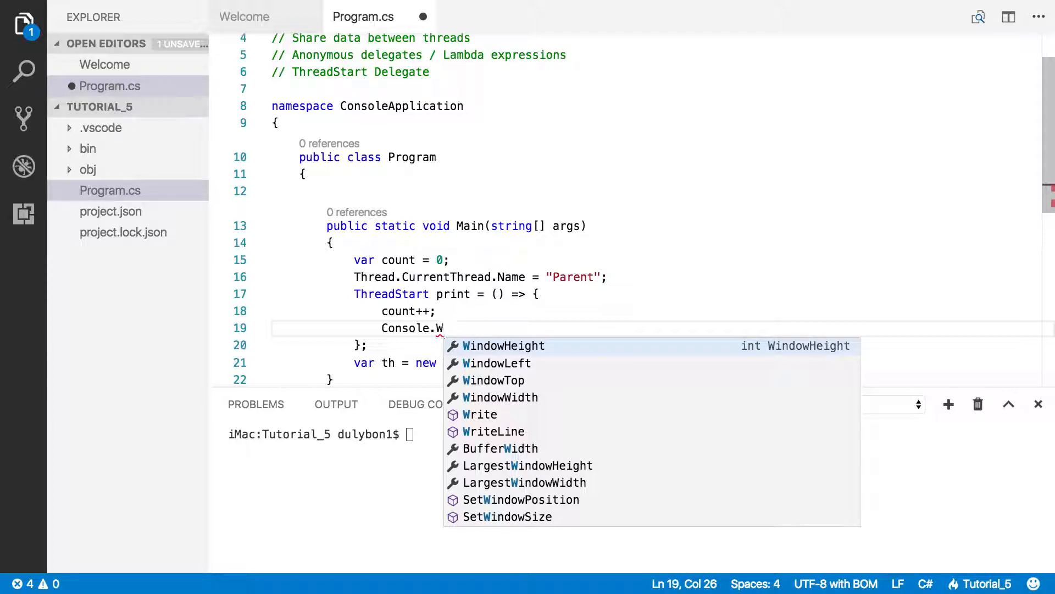
{"action": "type", "text": "riteLine();"}
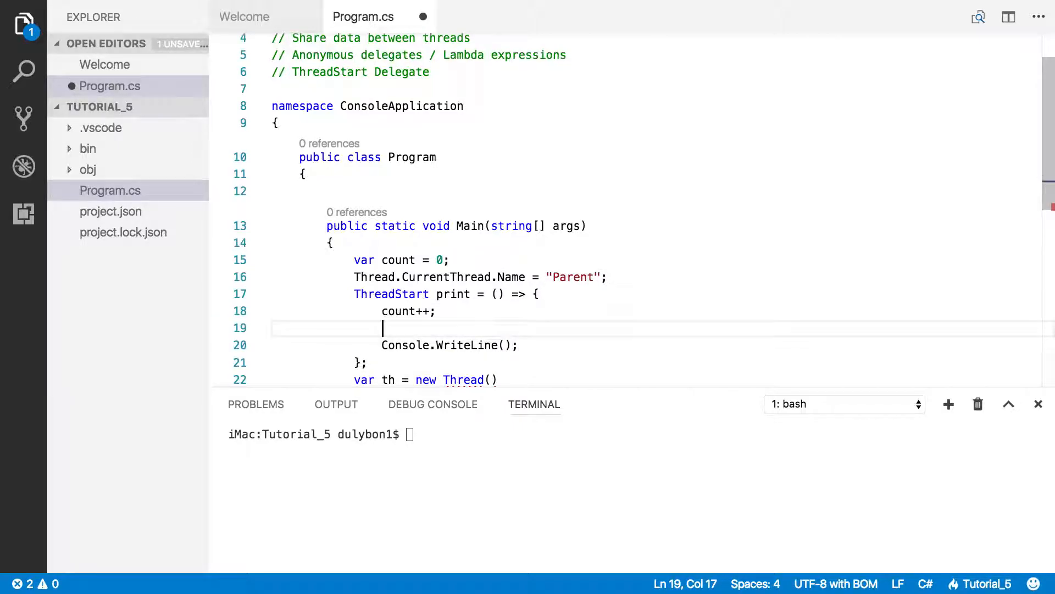
Add 'var name = Thread.CurrentThread.Name;' and print $"{name}: {count}".
{"action": "type", "text": "var"}
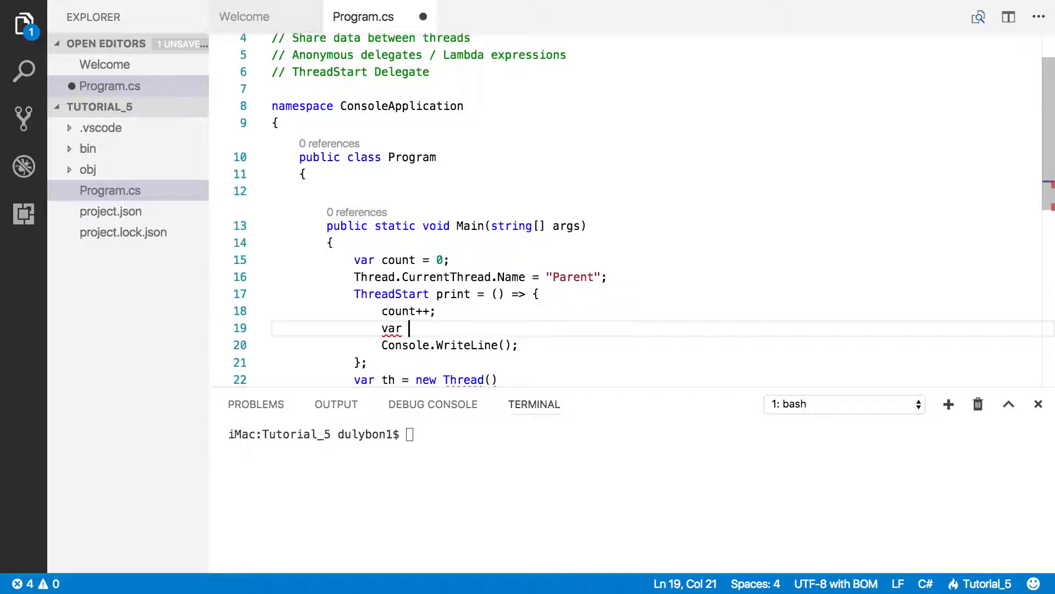
{"action": "type", "text": "name ="}
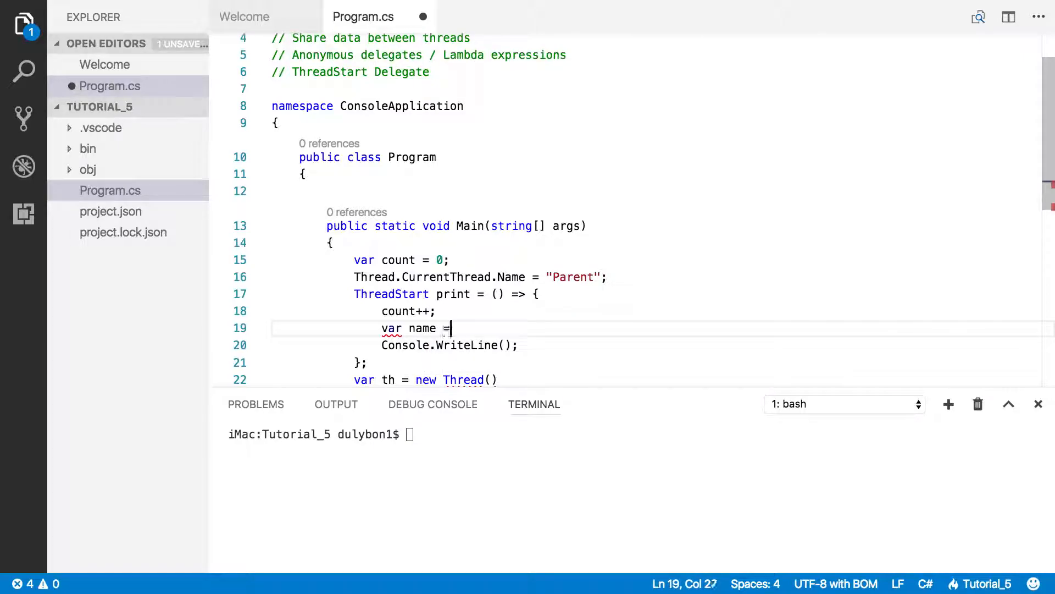
{"action": "type", "text": "T"}
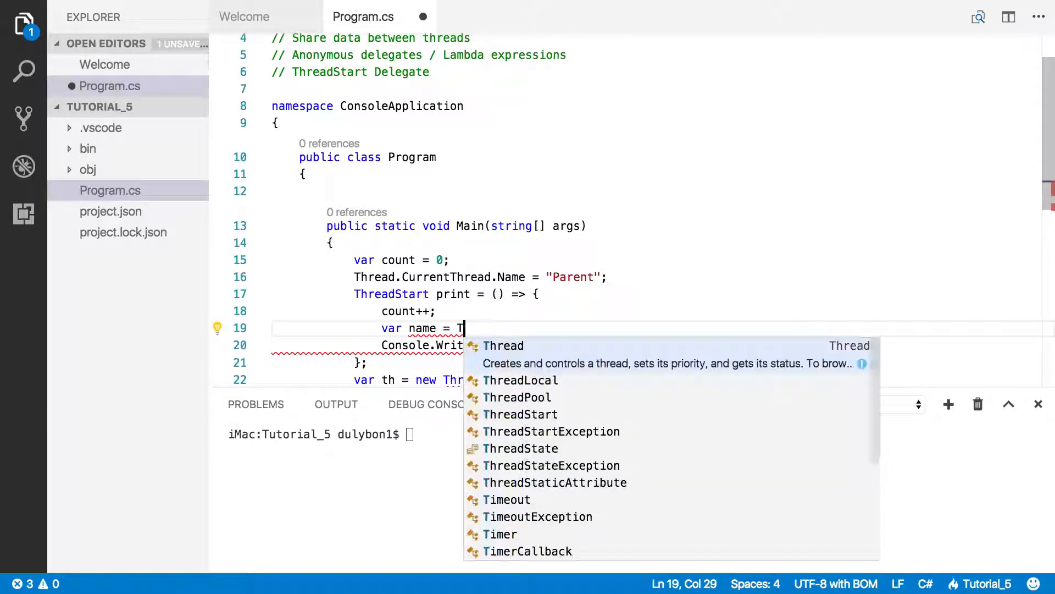
{"action": "type", "text": "hread."}
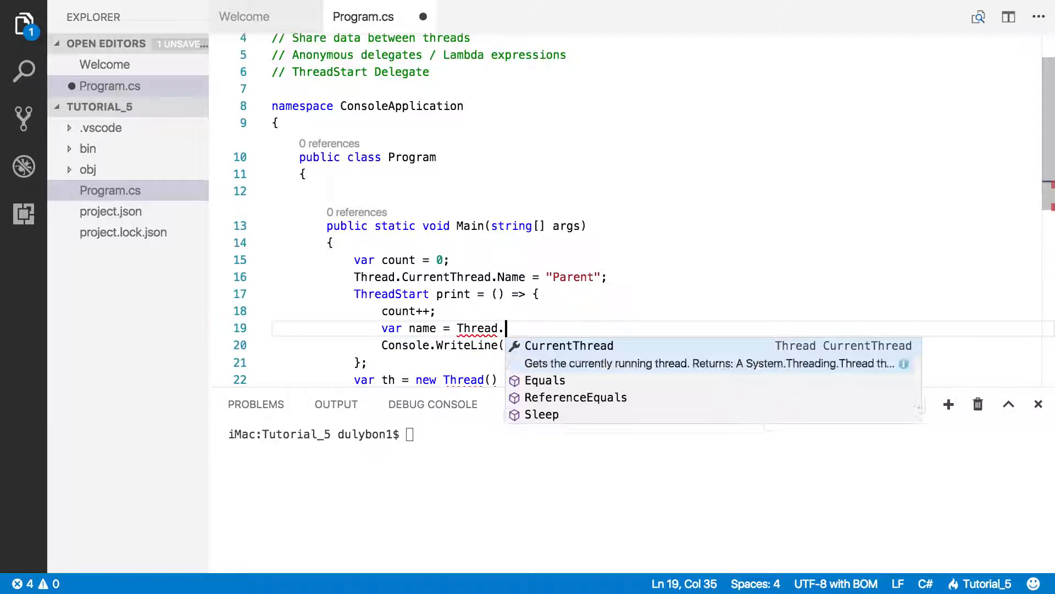
{"action": "type", "text": "Curr"}
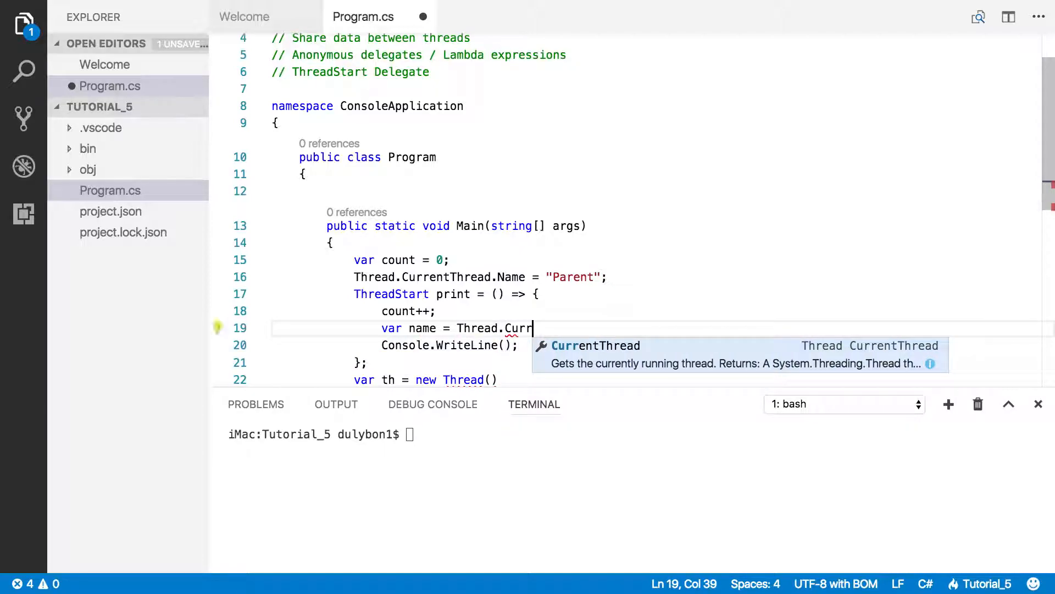
{"action": "type", "text": "entThread.Nam"}
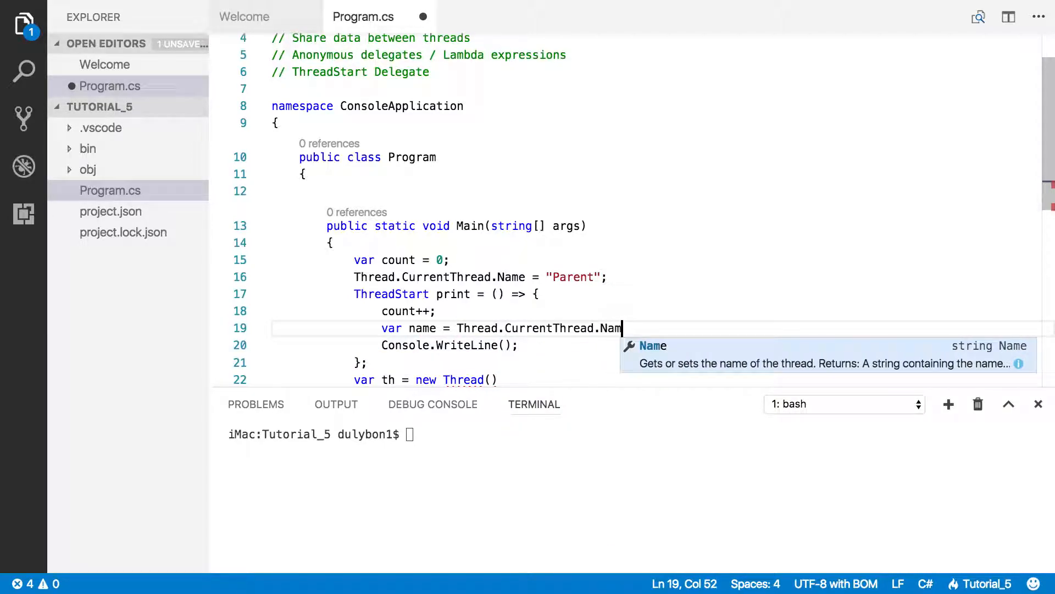
{"action": "type", "text": "e;"}
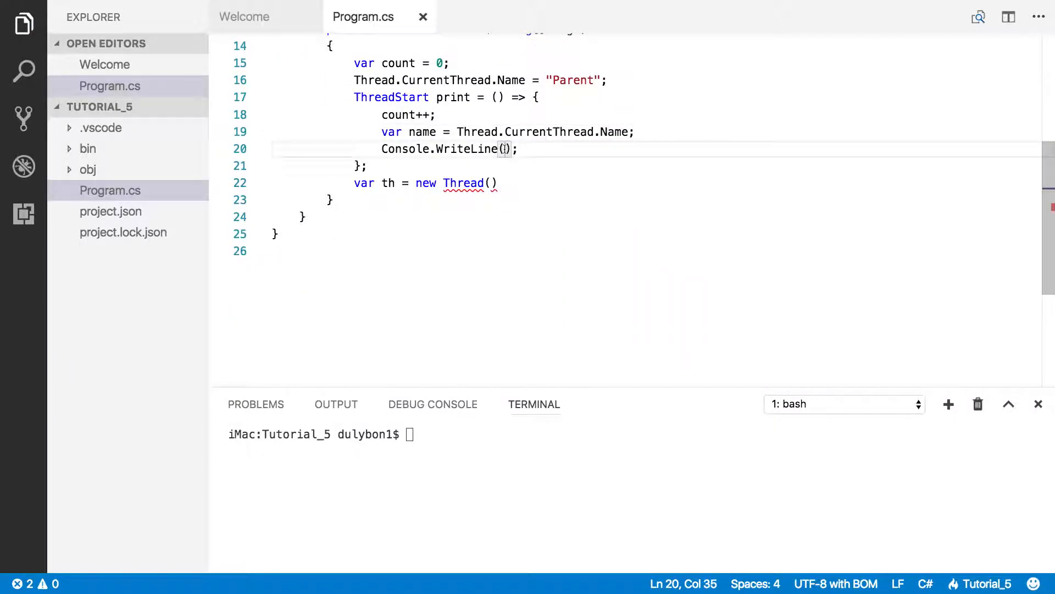
{"action": "type", "text": "\""}
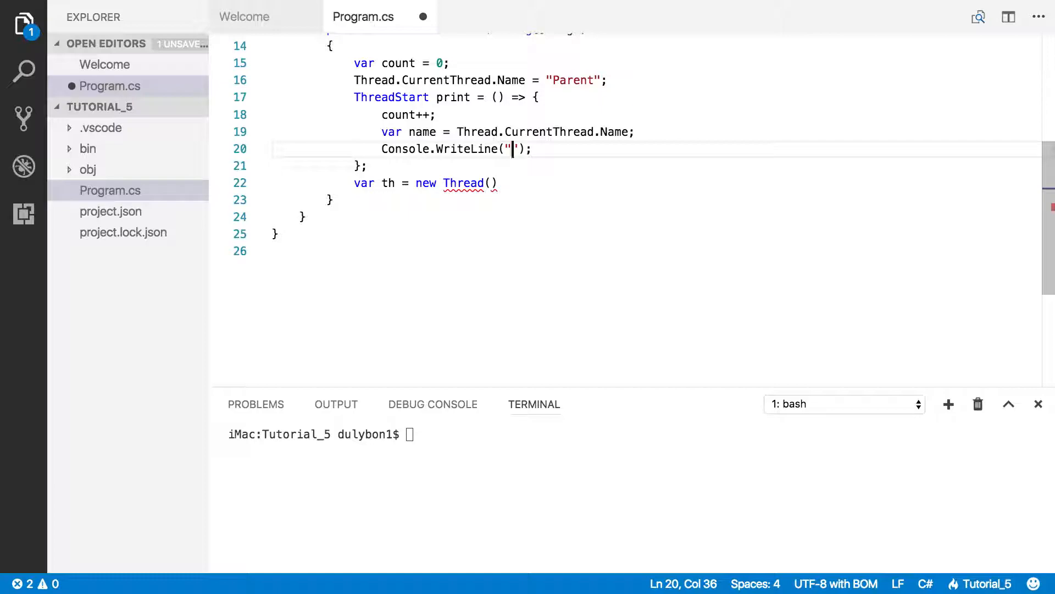
{"action": "type", "text": "$"}
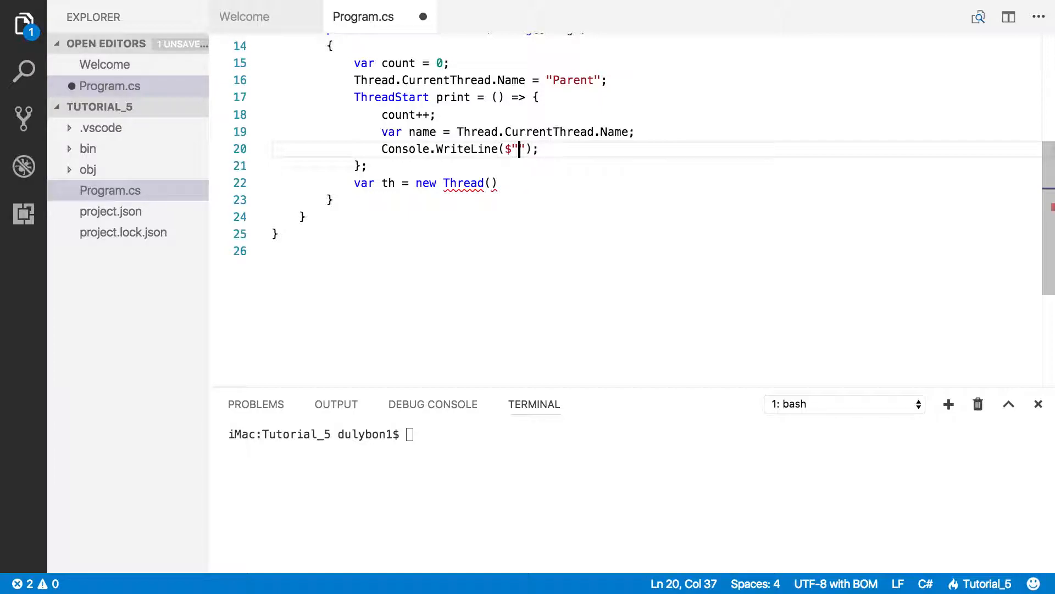
{"action": "type", "text": "{}"}
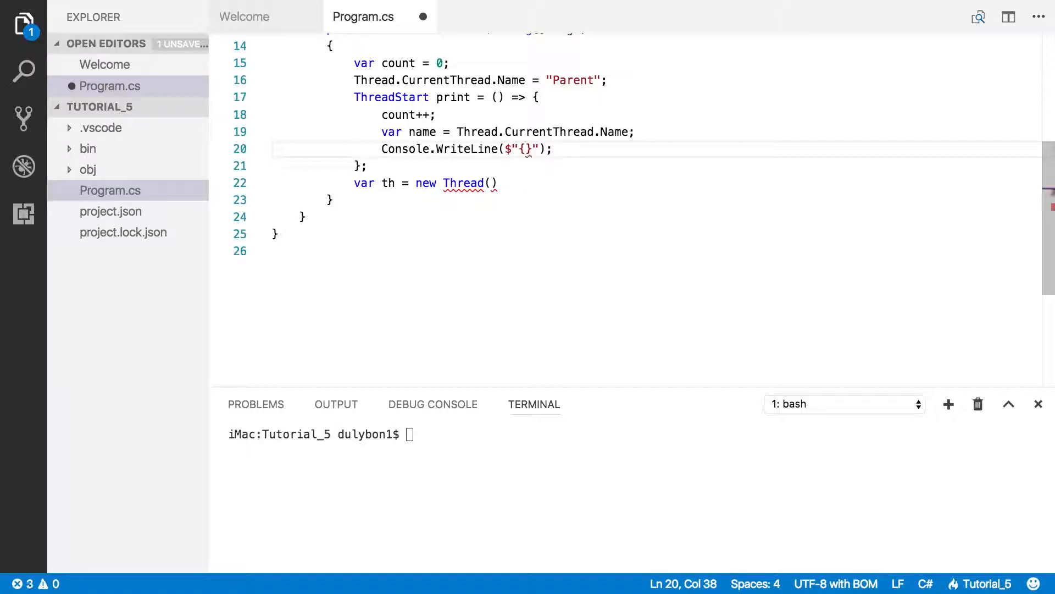
{"action": "type", "text": "name"}
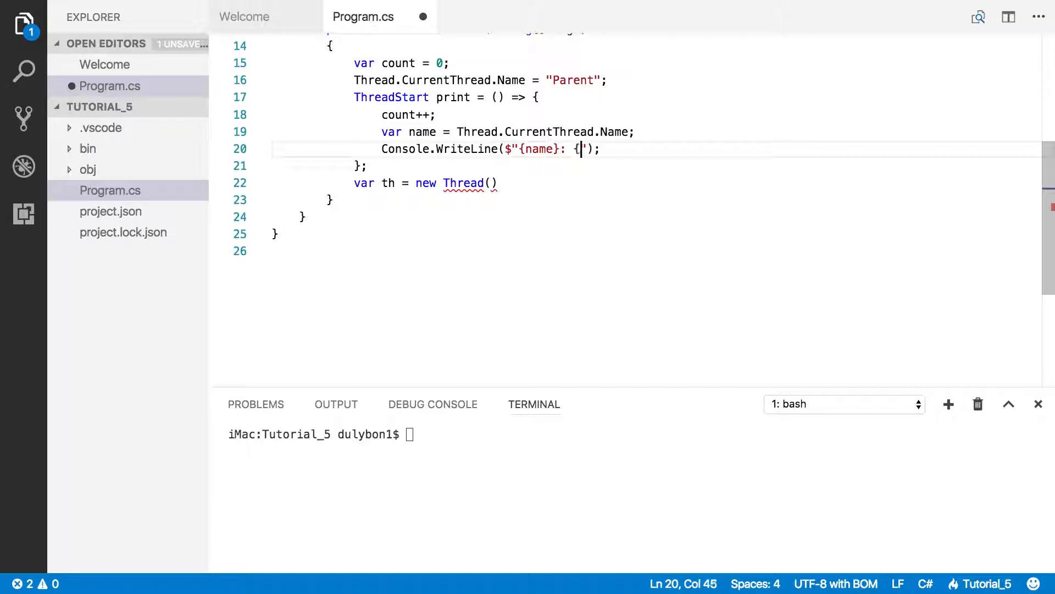
{"action": "type", "text": "count}"}
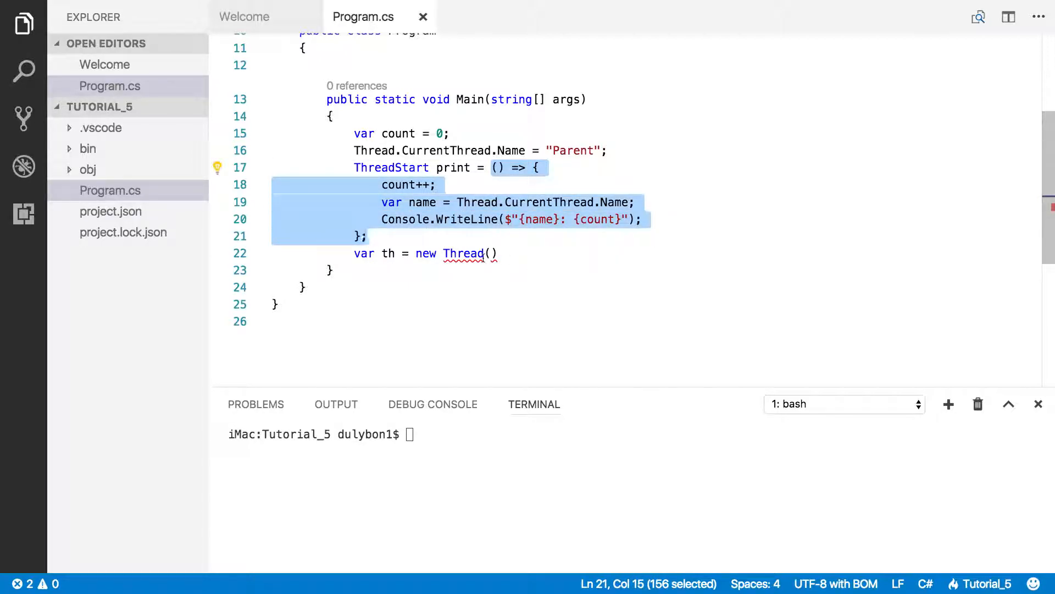
Complete 'var th = new Thread(print){Name="child"};' and start a new line.
{"action": "left_click", "coordinate": [491, 253]}
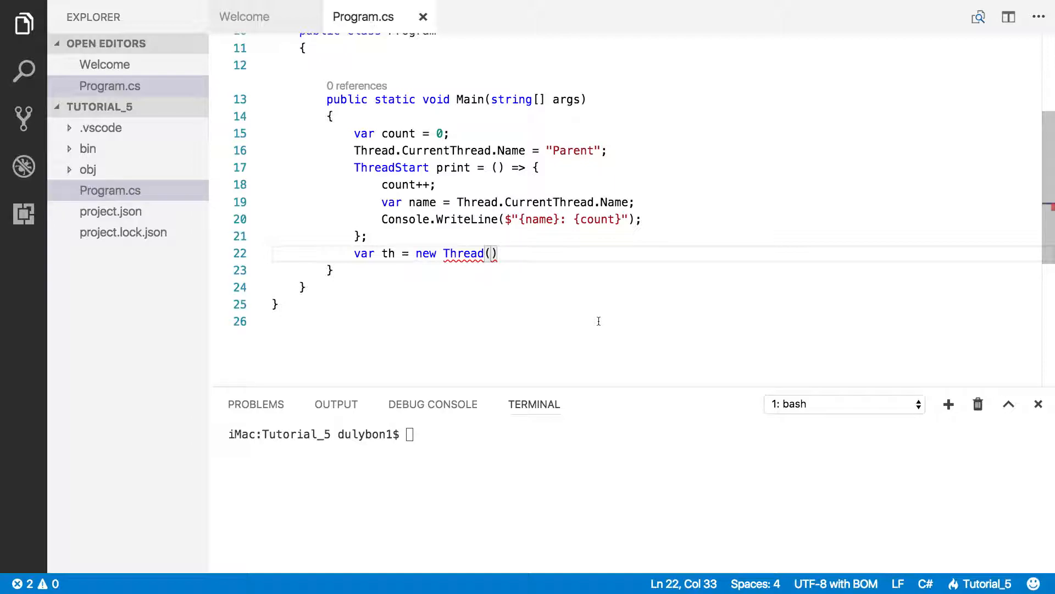
{"action": "type", "text": "print"}
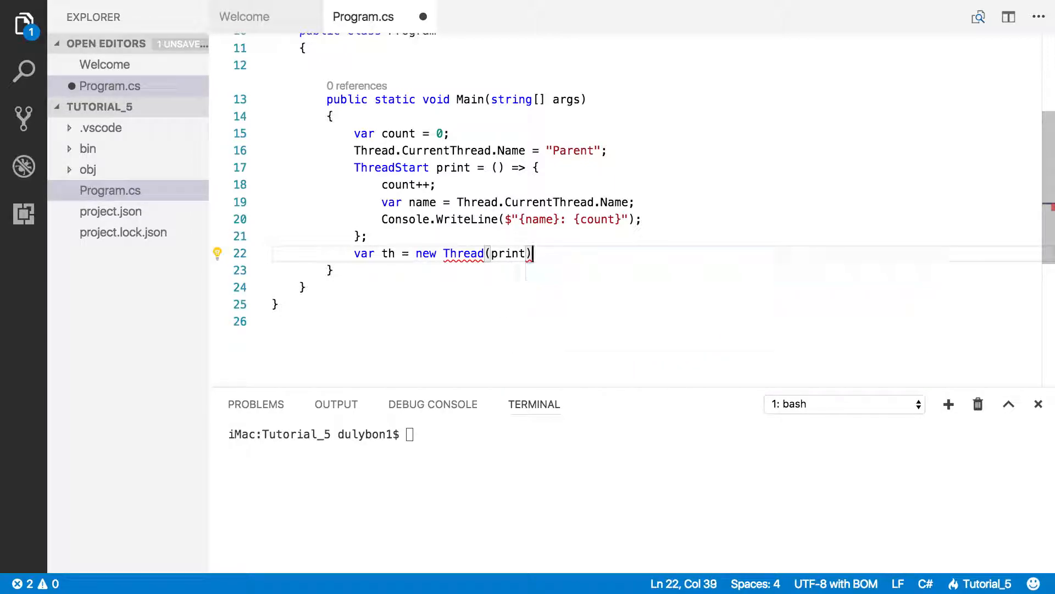
{"action": "type", "text": "{}"}
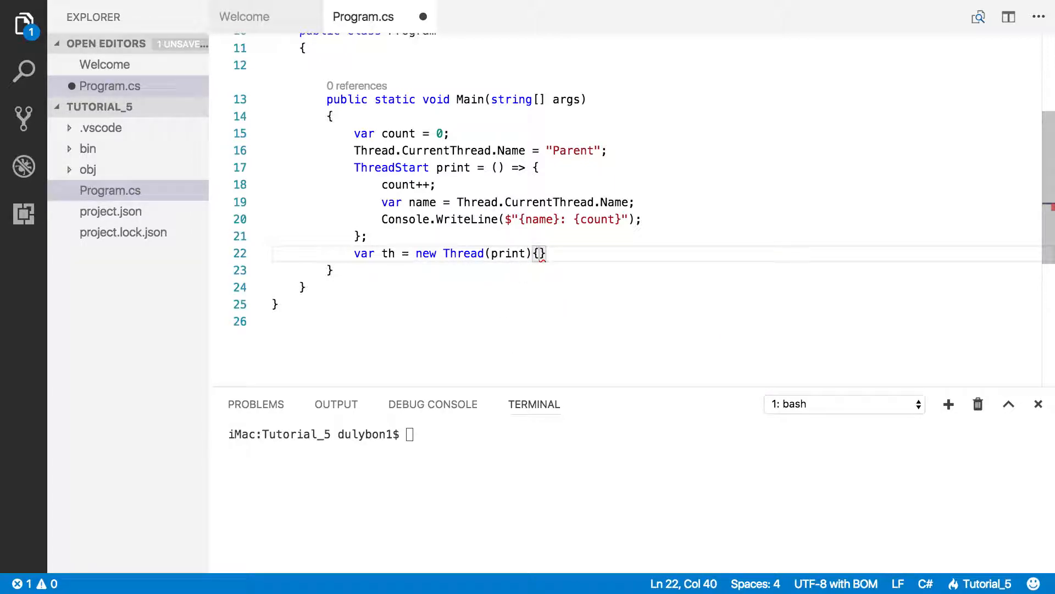
{"action": "type", "text": "name"}
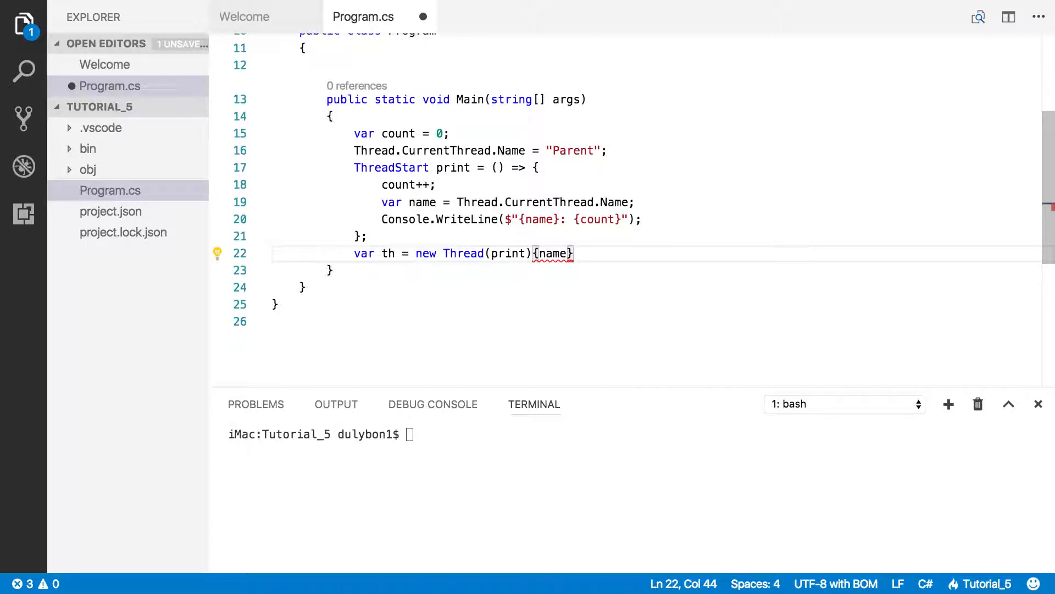
{"action": "left_click", "coordinate": [539, 253]}
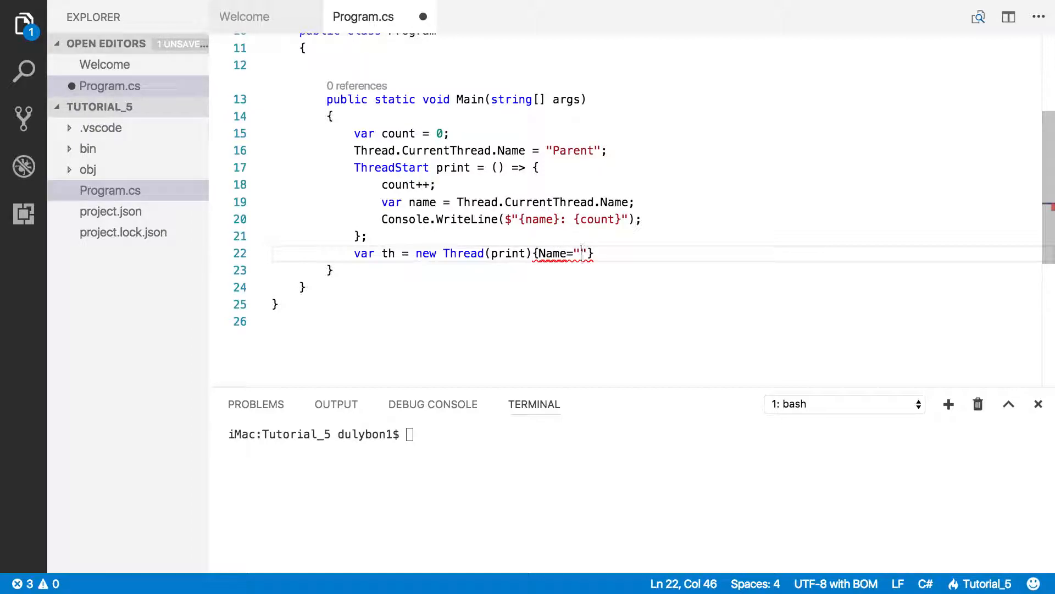
{"action": "type", "text": "c"}
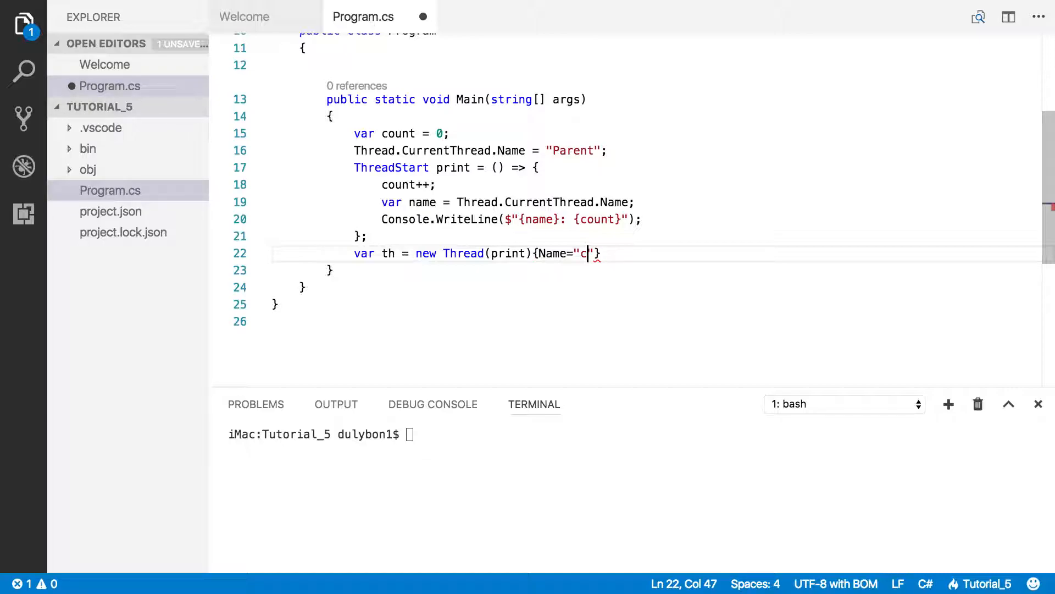
{"action": "key", "text": "Backspace"}
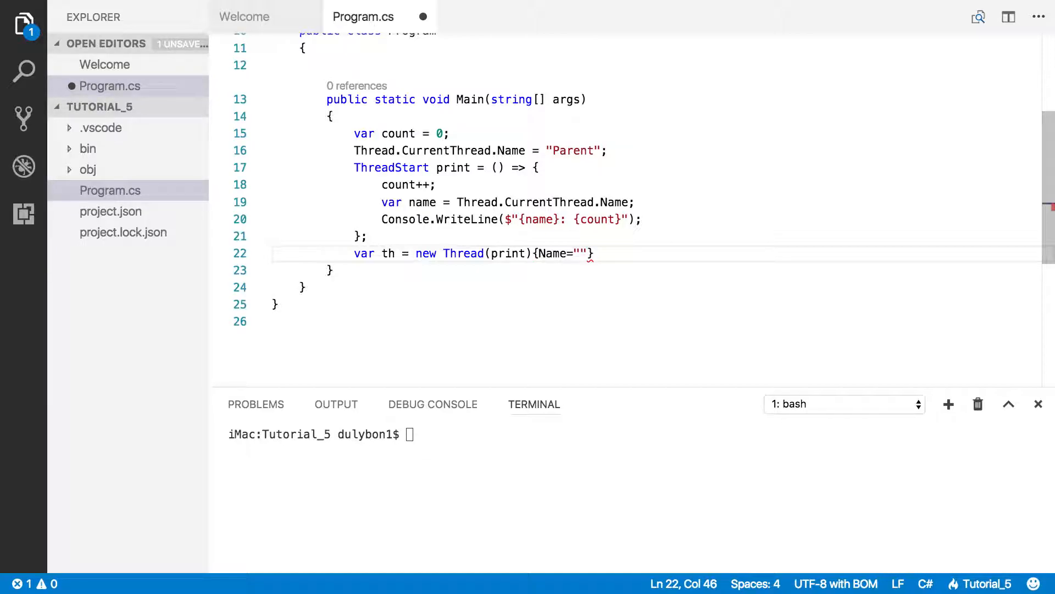
{"action": "type", "text": "child"}
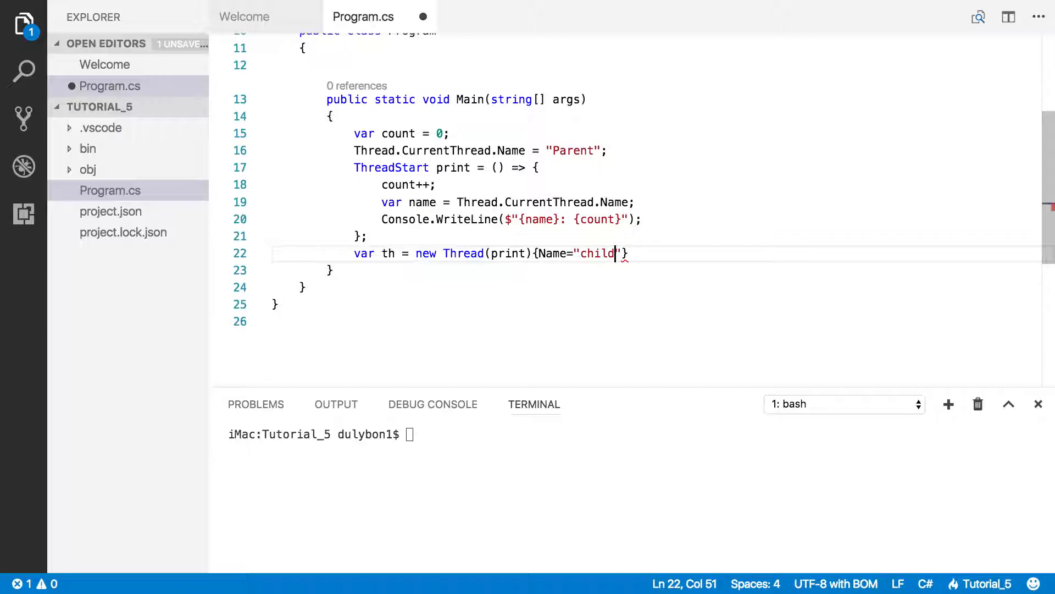
{"action": "key", "text": "Enter"}
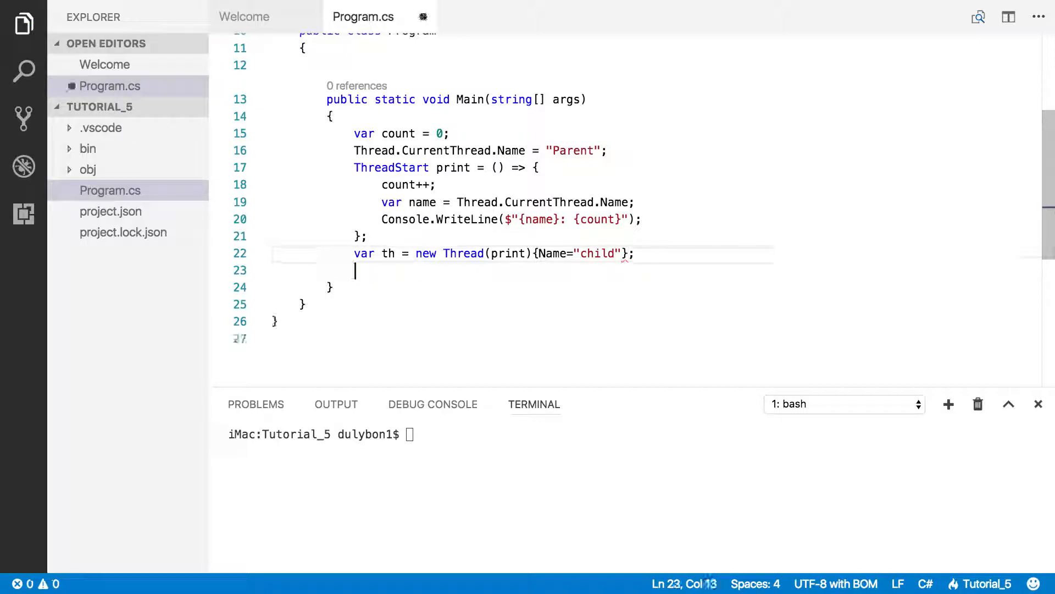
Add th.Start(), th.Join() and a direct print() call to Main.
{"action": "type", "text": "th."}
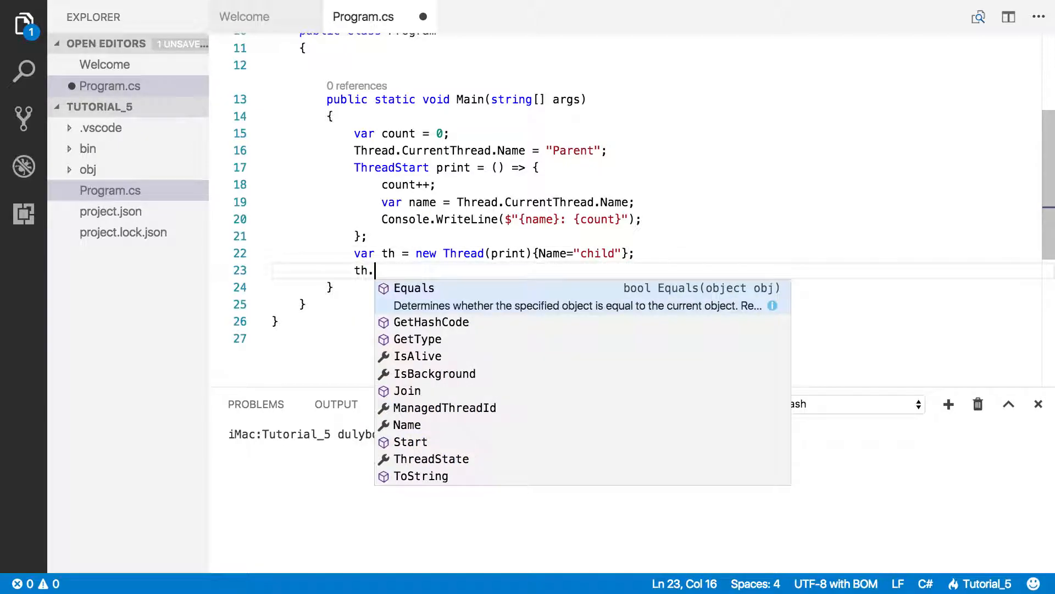
{"action": "type", "text": "Star"}
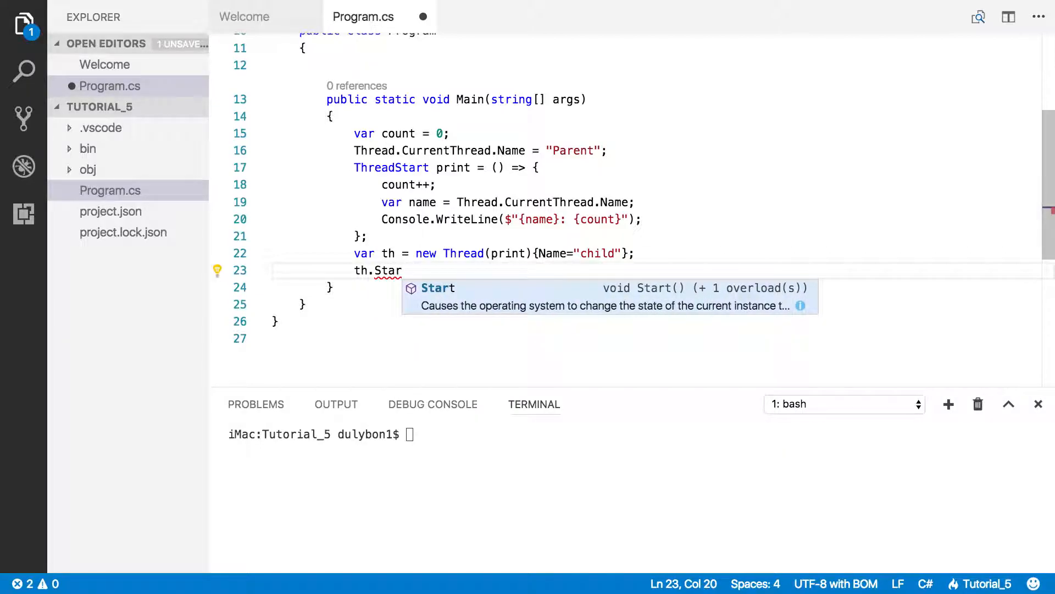
{"action": "type", "text": "t();"}
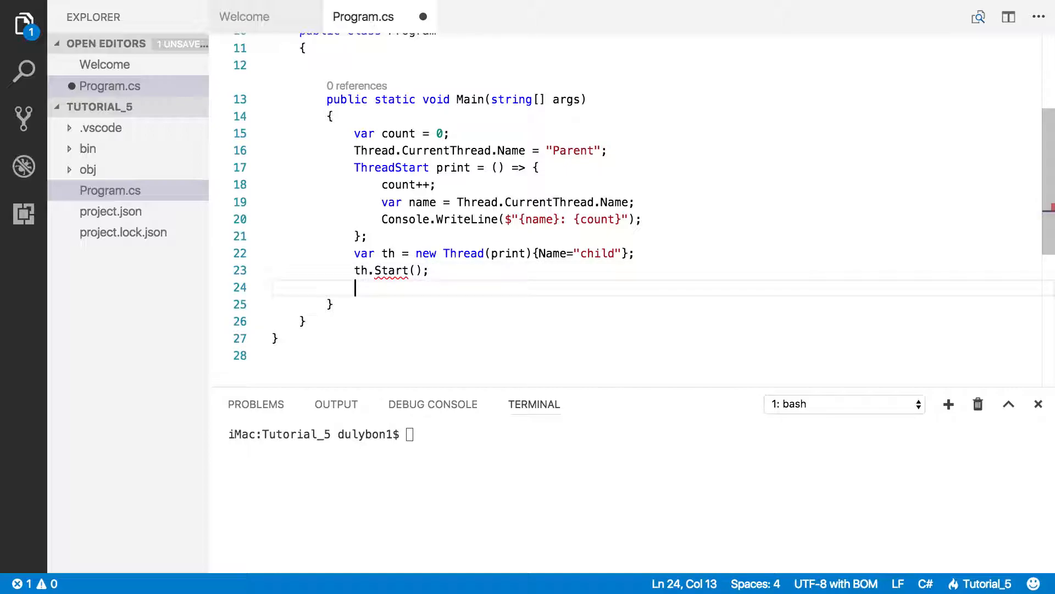
{"action": "type", "text": "th."}
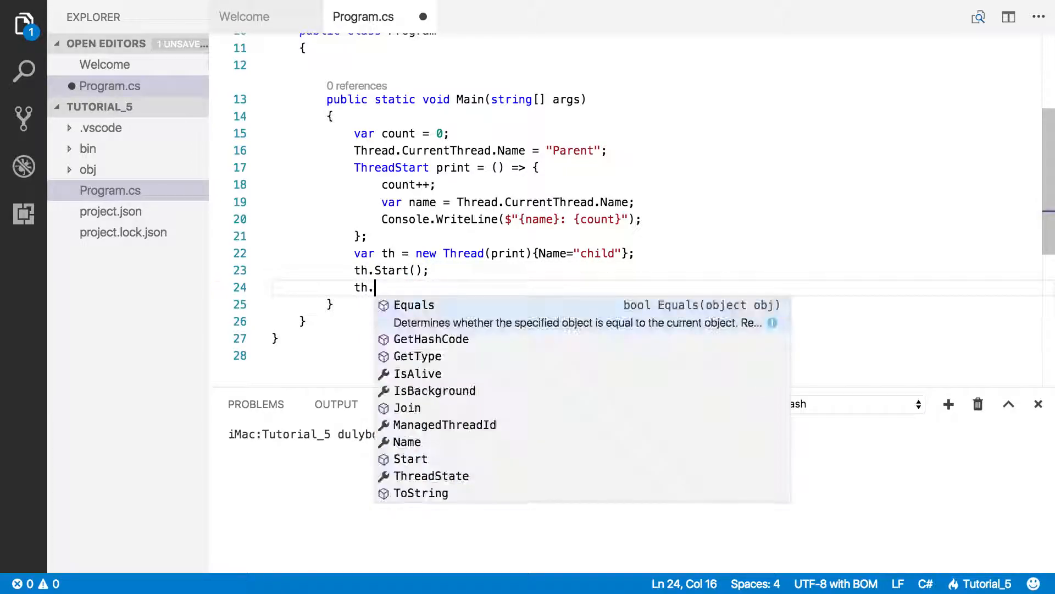
{"action": "type", "text": "Join"}
{"action": "type", "text": "print"}
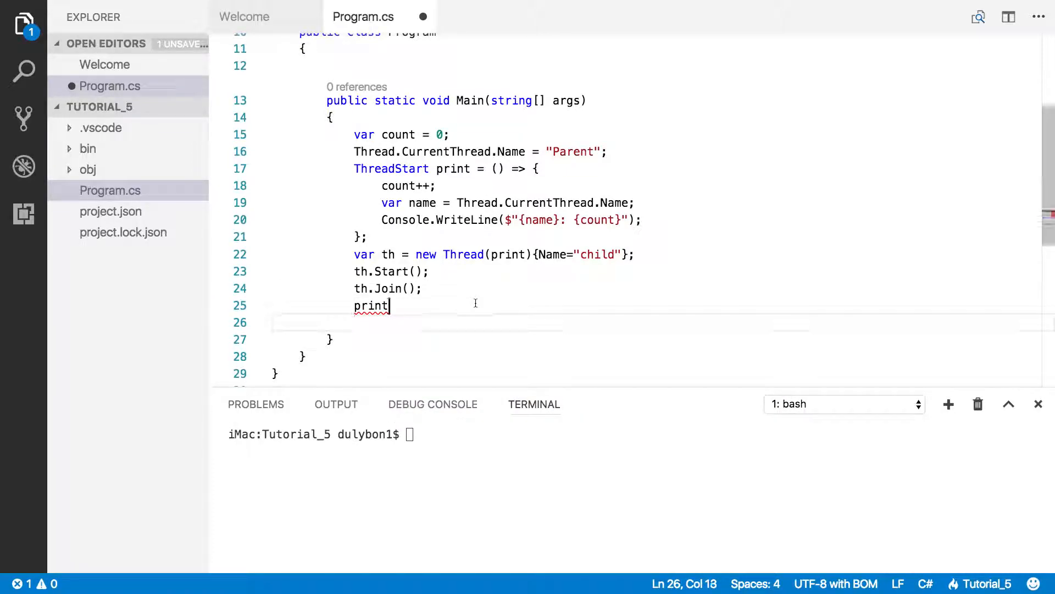
{"action": "type", "text": "()"}
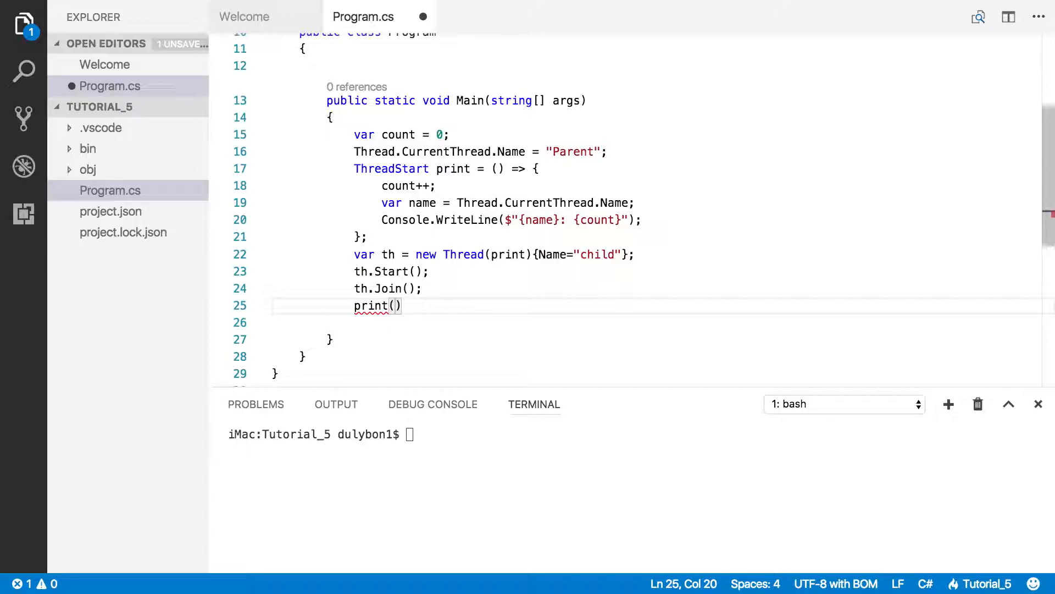
{"action": "type", "text": ";"}
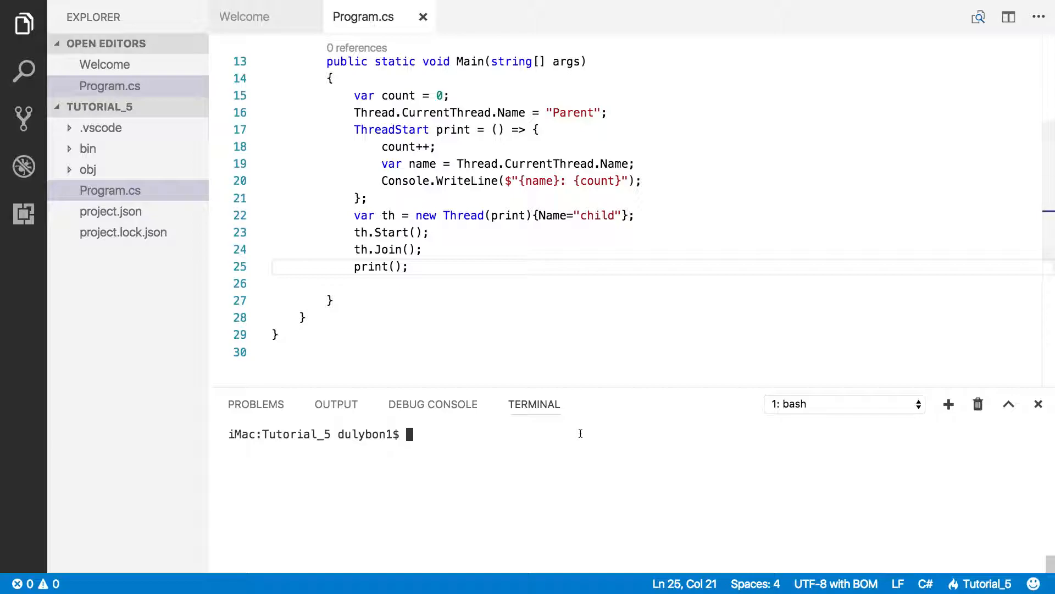
Clear the terminal and run 'dotnet run', getting child: 1 and Parent: 2.
{"action": "type", "text": "clear"}
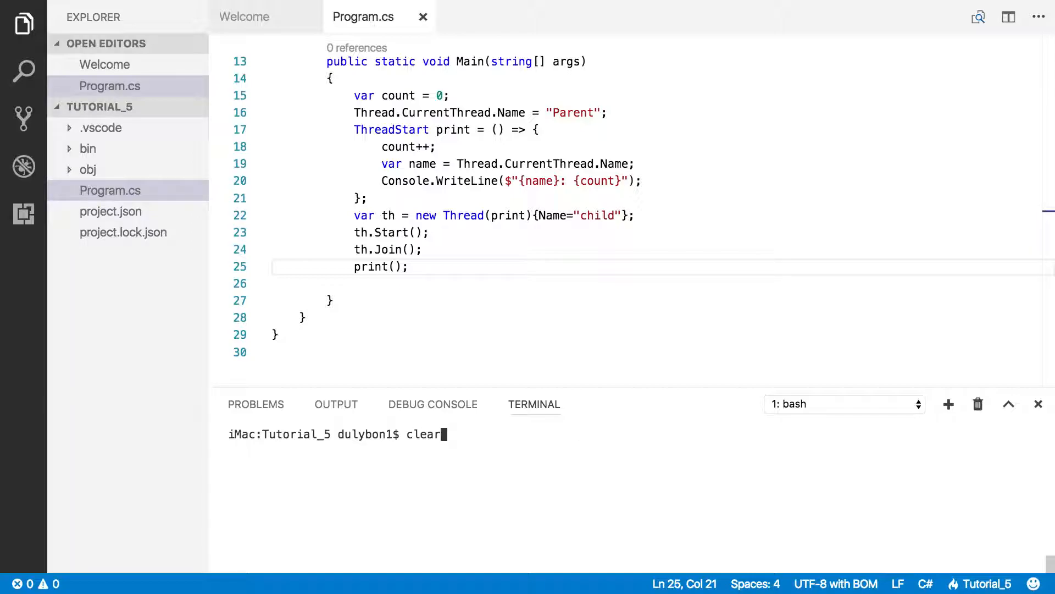
{"action": "type", "text": "dotnet run"}
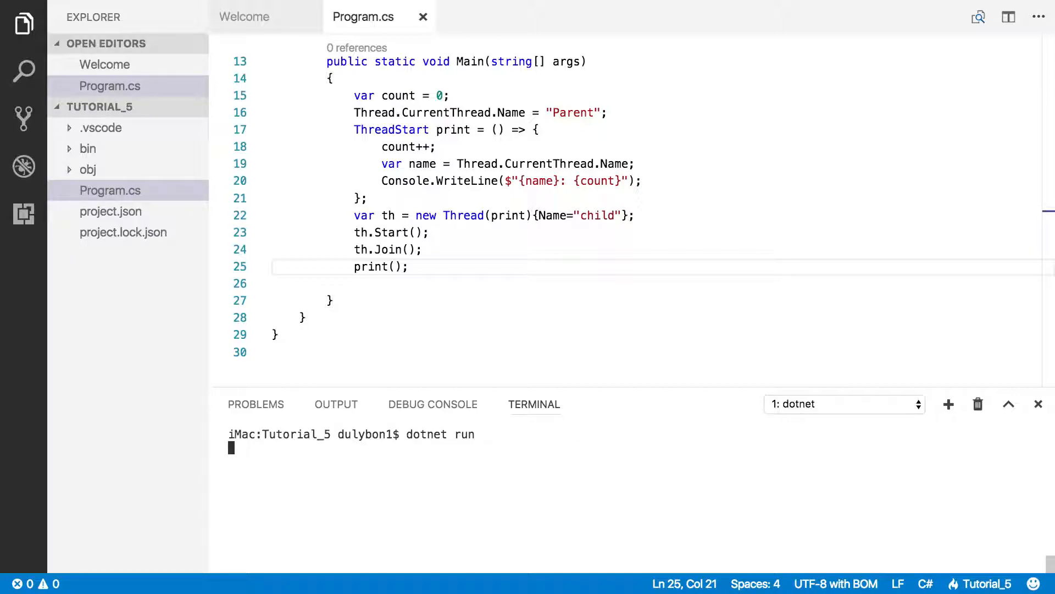
{"action": "key", "text": "Enter"}
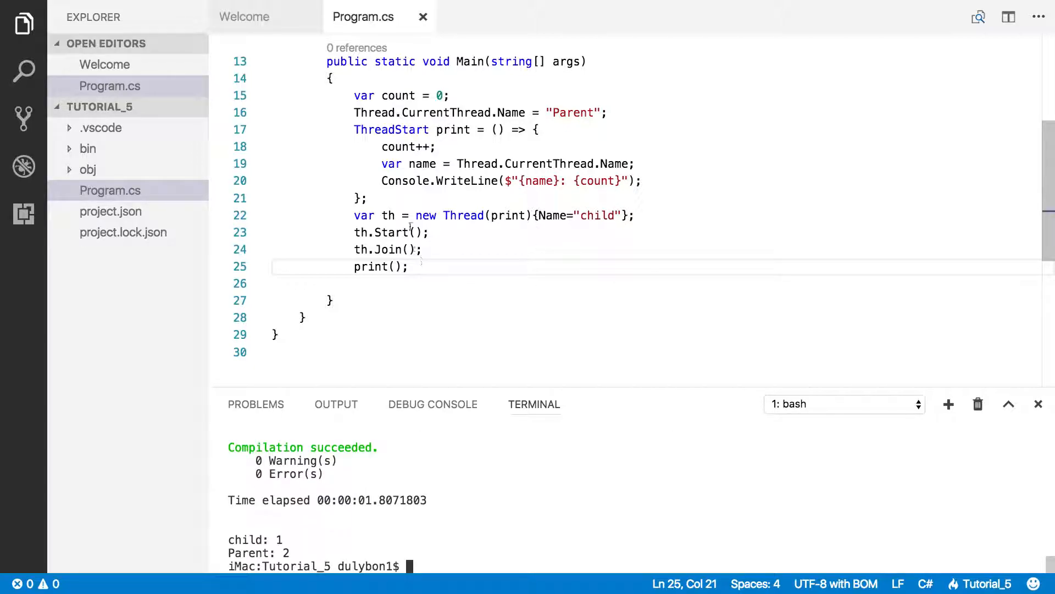
{"action": "left_click_drag", "start_coordinate": [354, 232], "coordinate": [428, 232]}
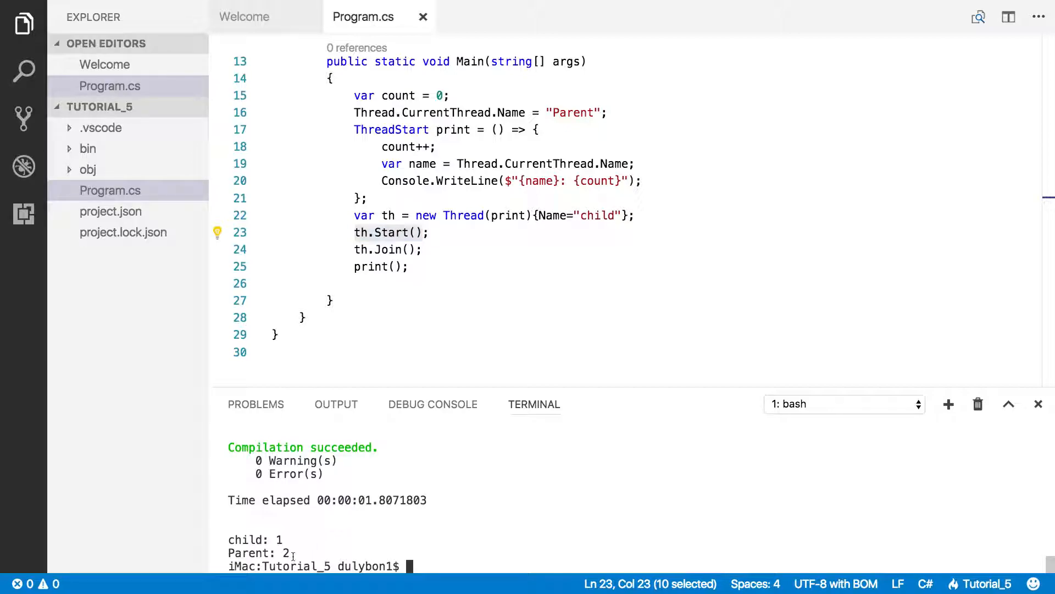
{"action": "mouse_move", "coordinate": [520, 386]}
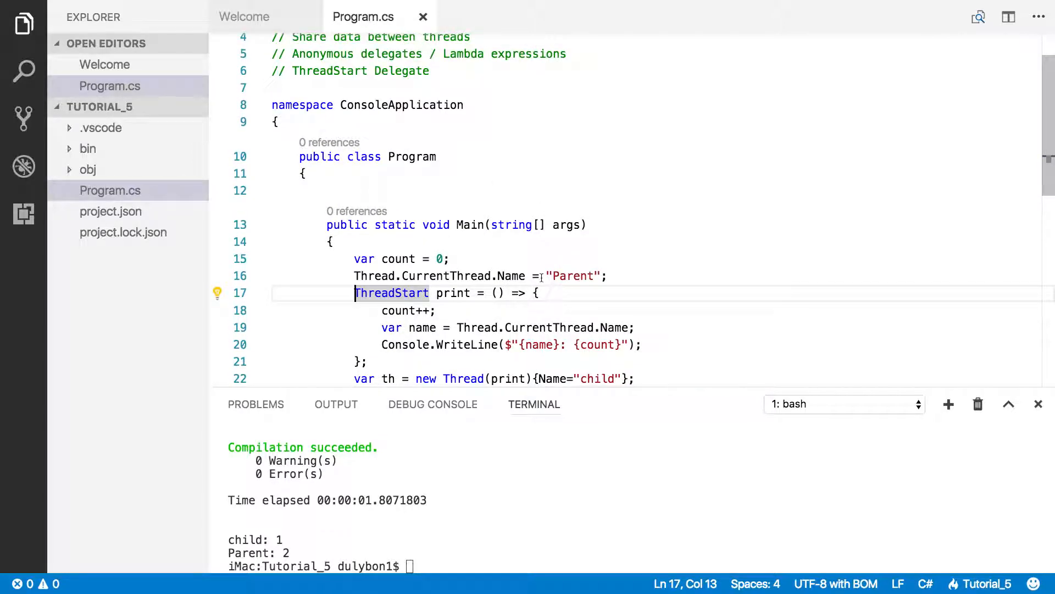
{"action": "scroll", "scroll_direction": "down", "scroll_amount": 3}
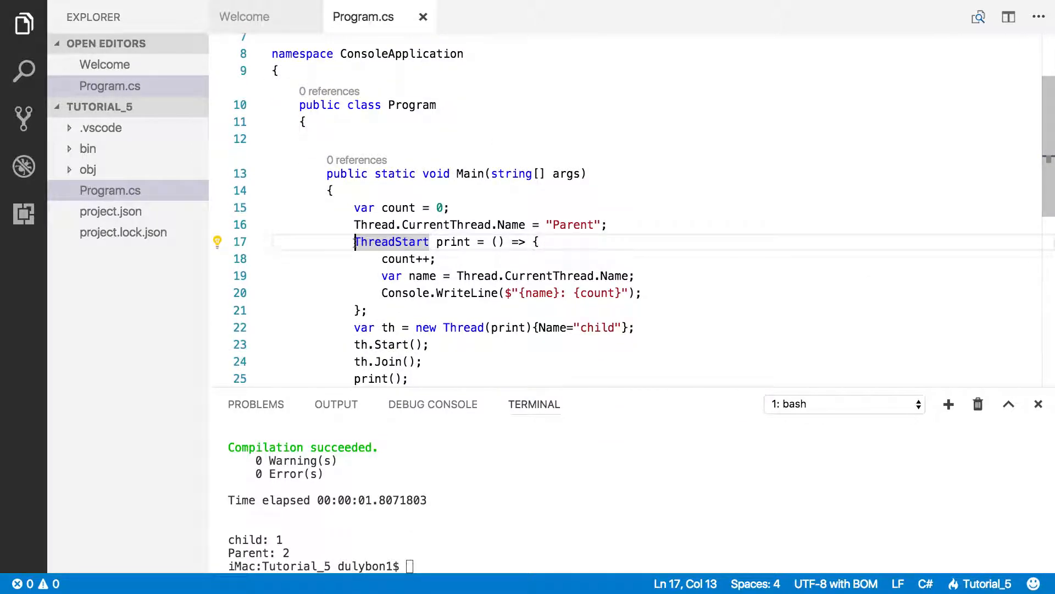
{"action": "left_click_drag", "start_coordinate": [355, 242], "coordinate": [368, 310]}
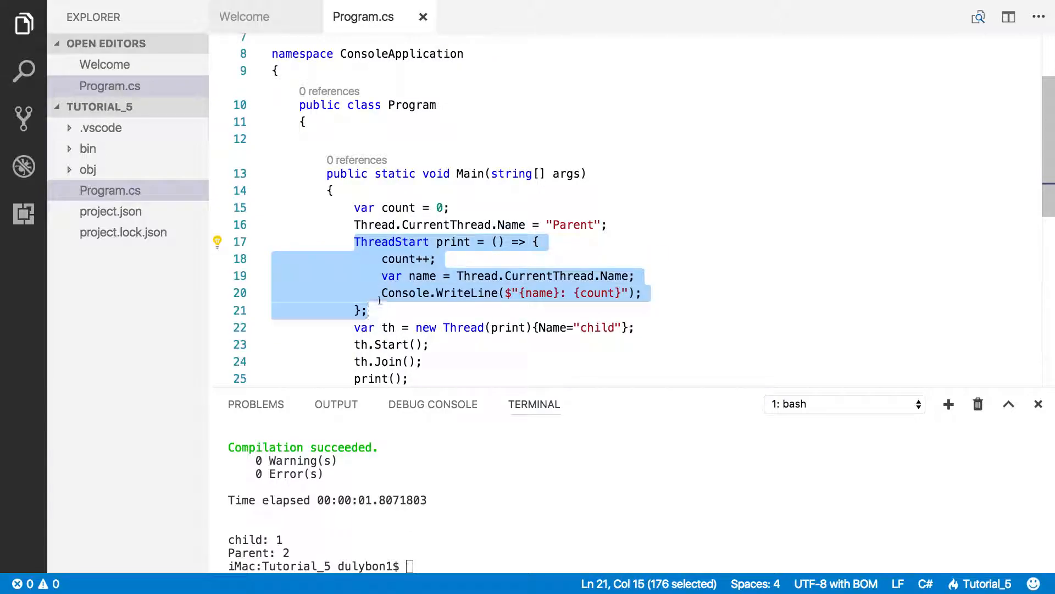
{"action": "mouse_move", "coordinate": [452, 242]}
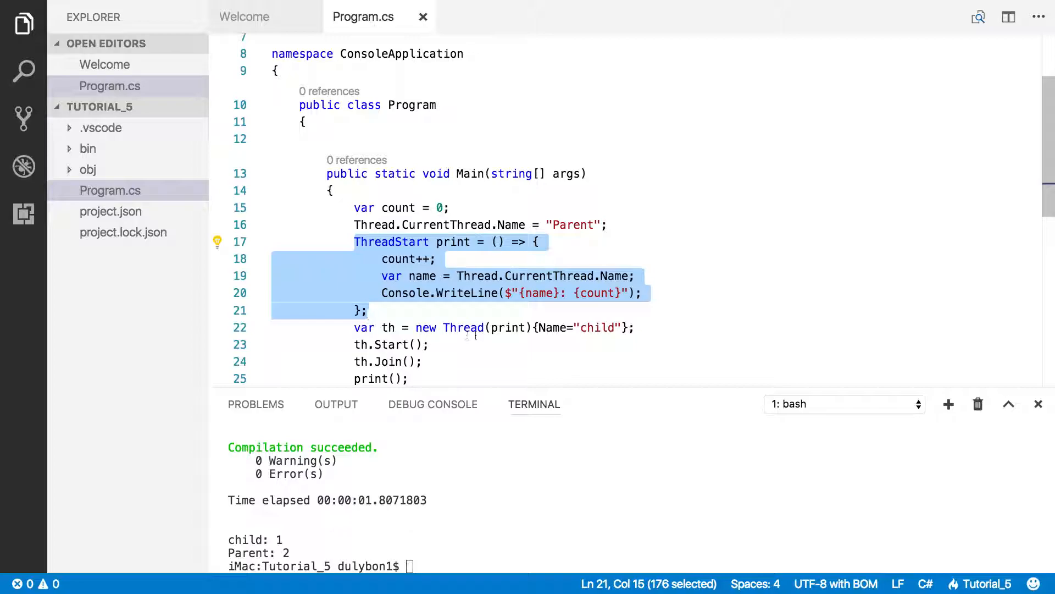
{"action": "mouse_move", "coordinate": [501, 339]}
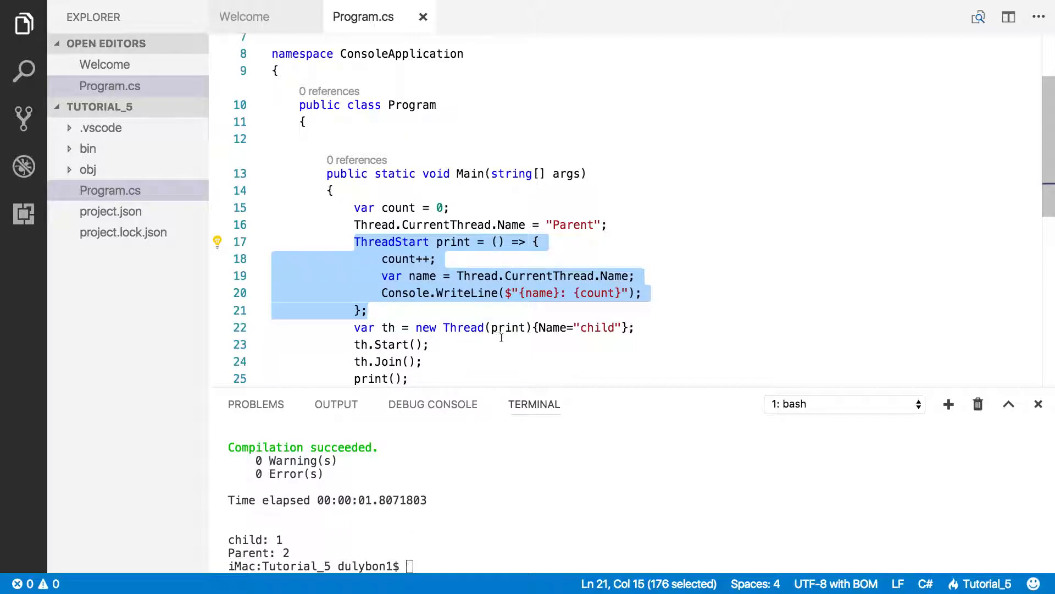
{"action": "double_click", "coordinate": [509, 328]}
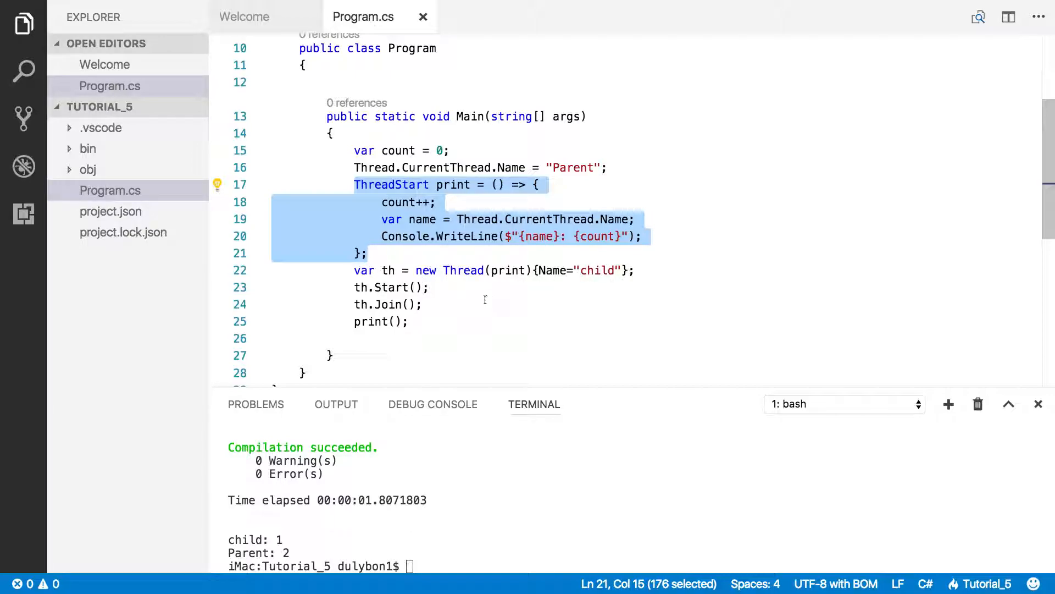
{"action": "left_click_drag", "start_coordinate": [353, 287], "coordinate": [409, 321]}
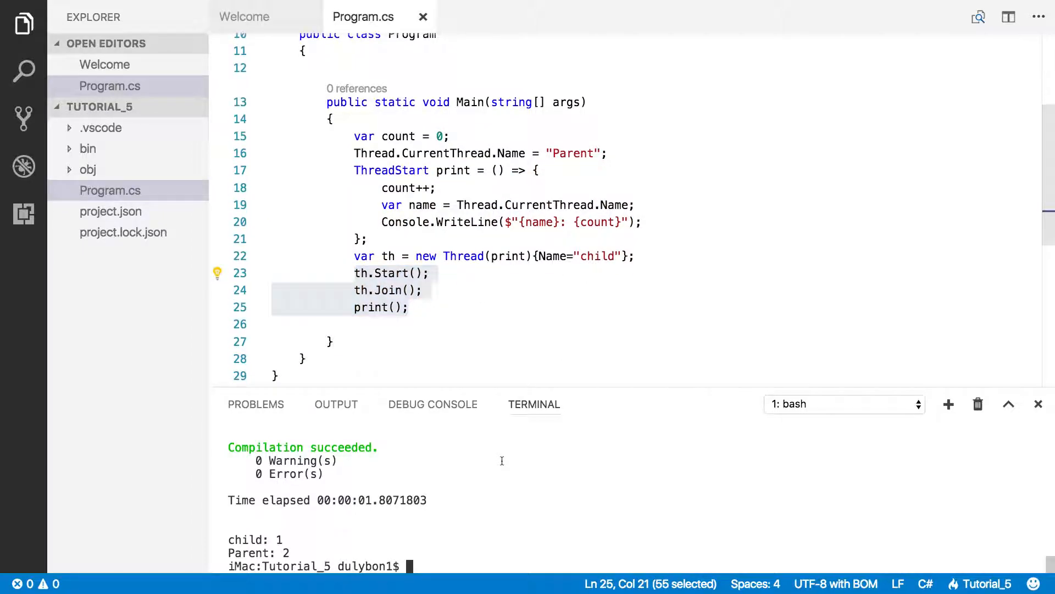
Type 'dotnet run' in the terminal to run the program again.
{"action": "type", "text": "dotnet run"}
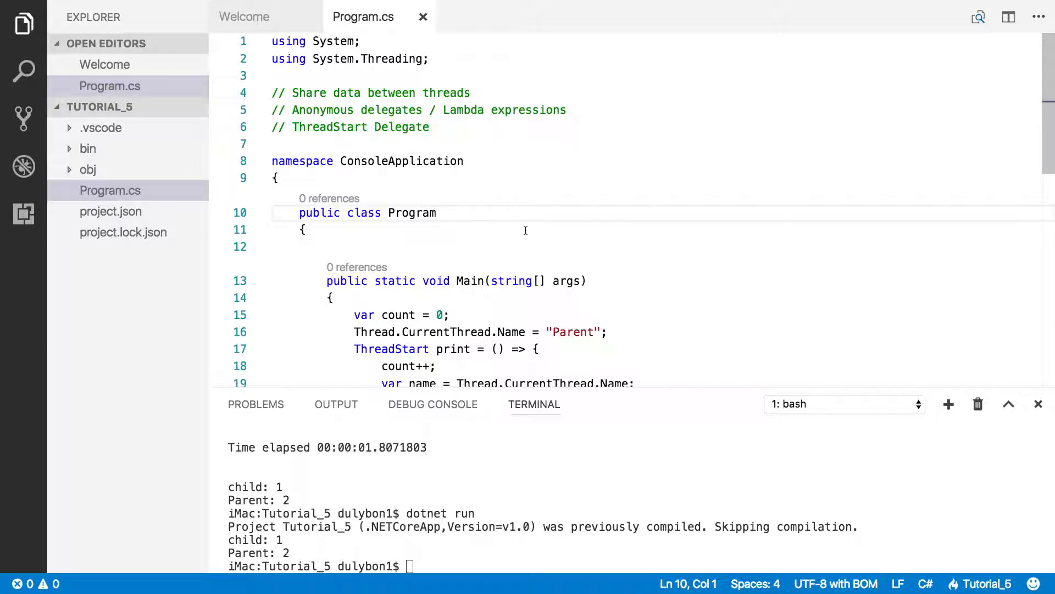
{"action": "mouse_move", "coordinate": [518, 223]}
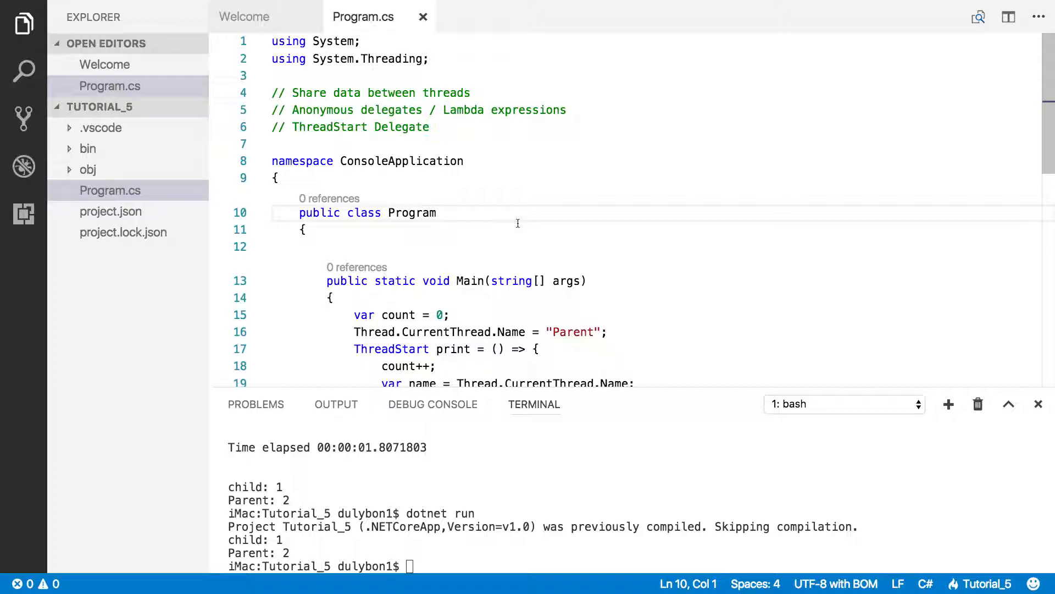
{"action": "mouse_move", "coordinate": [547, 192]}
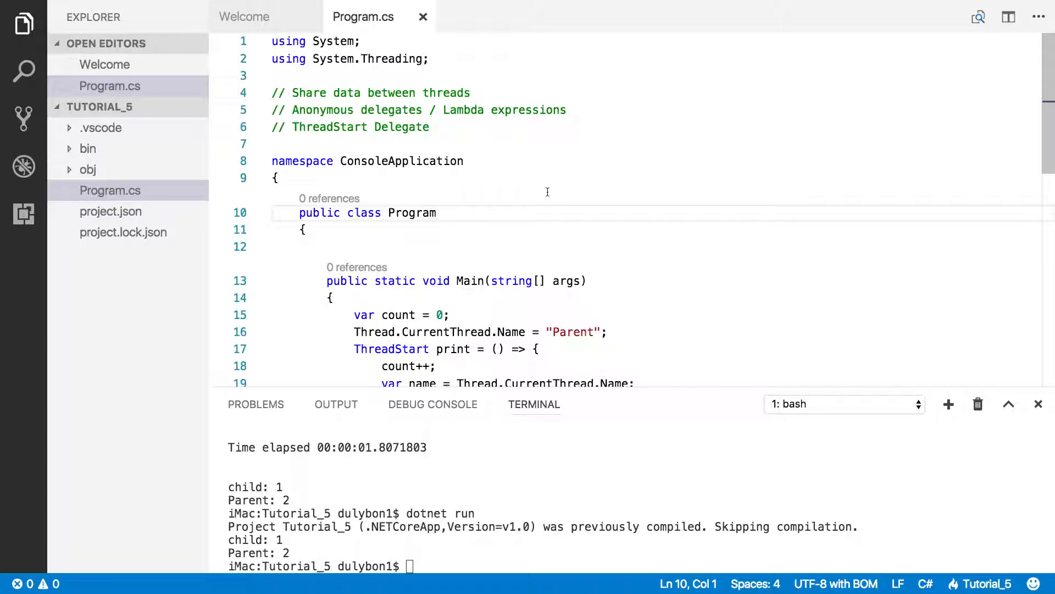